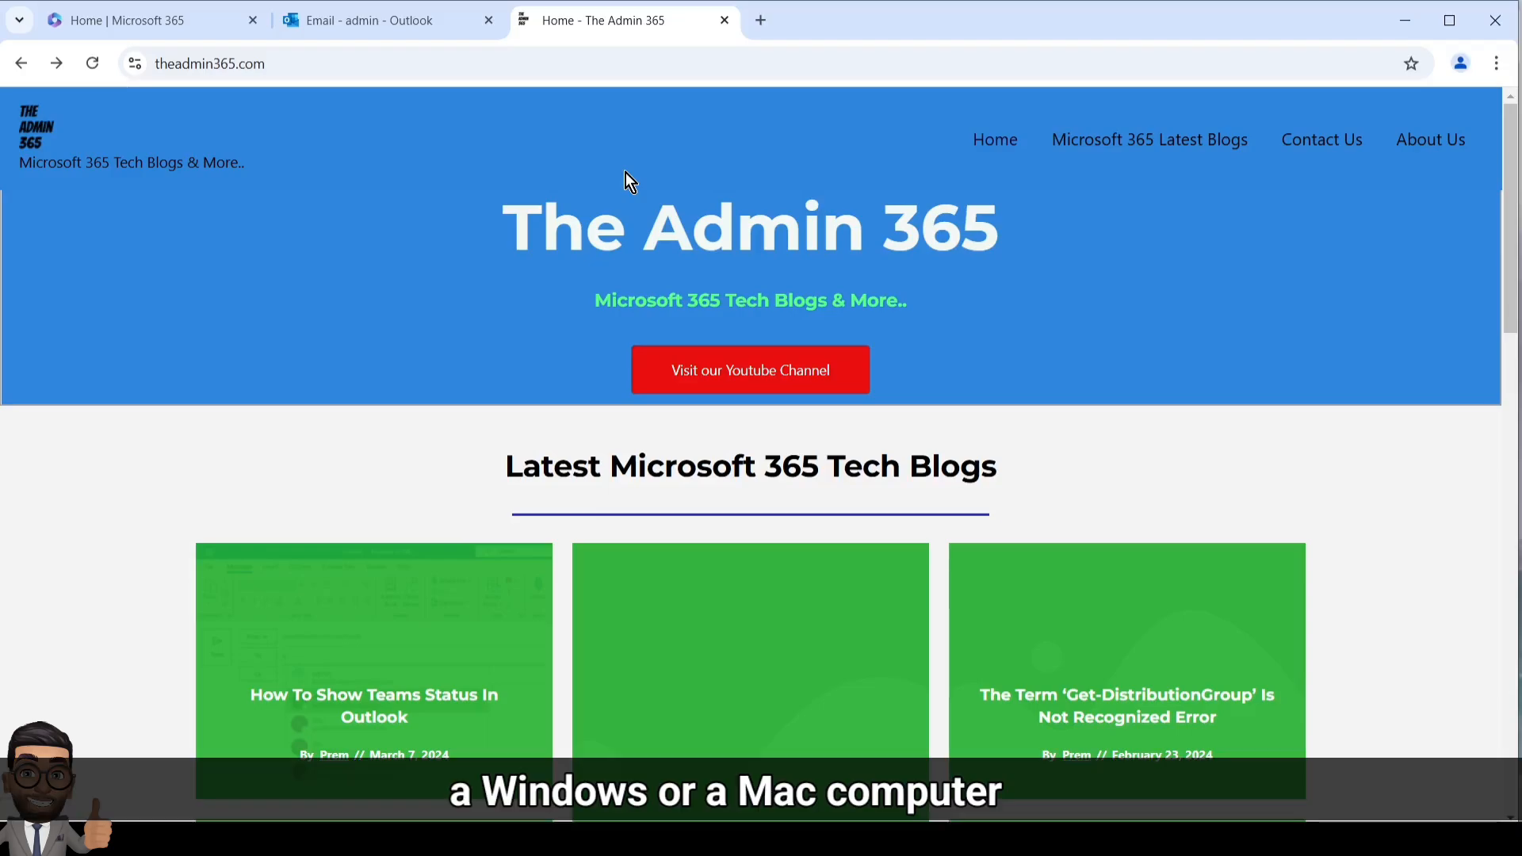
# Launch Outlook on the web from the Microsoft 365 app launcher.
pyautogui.click(127, 19)
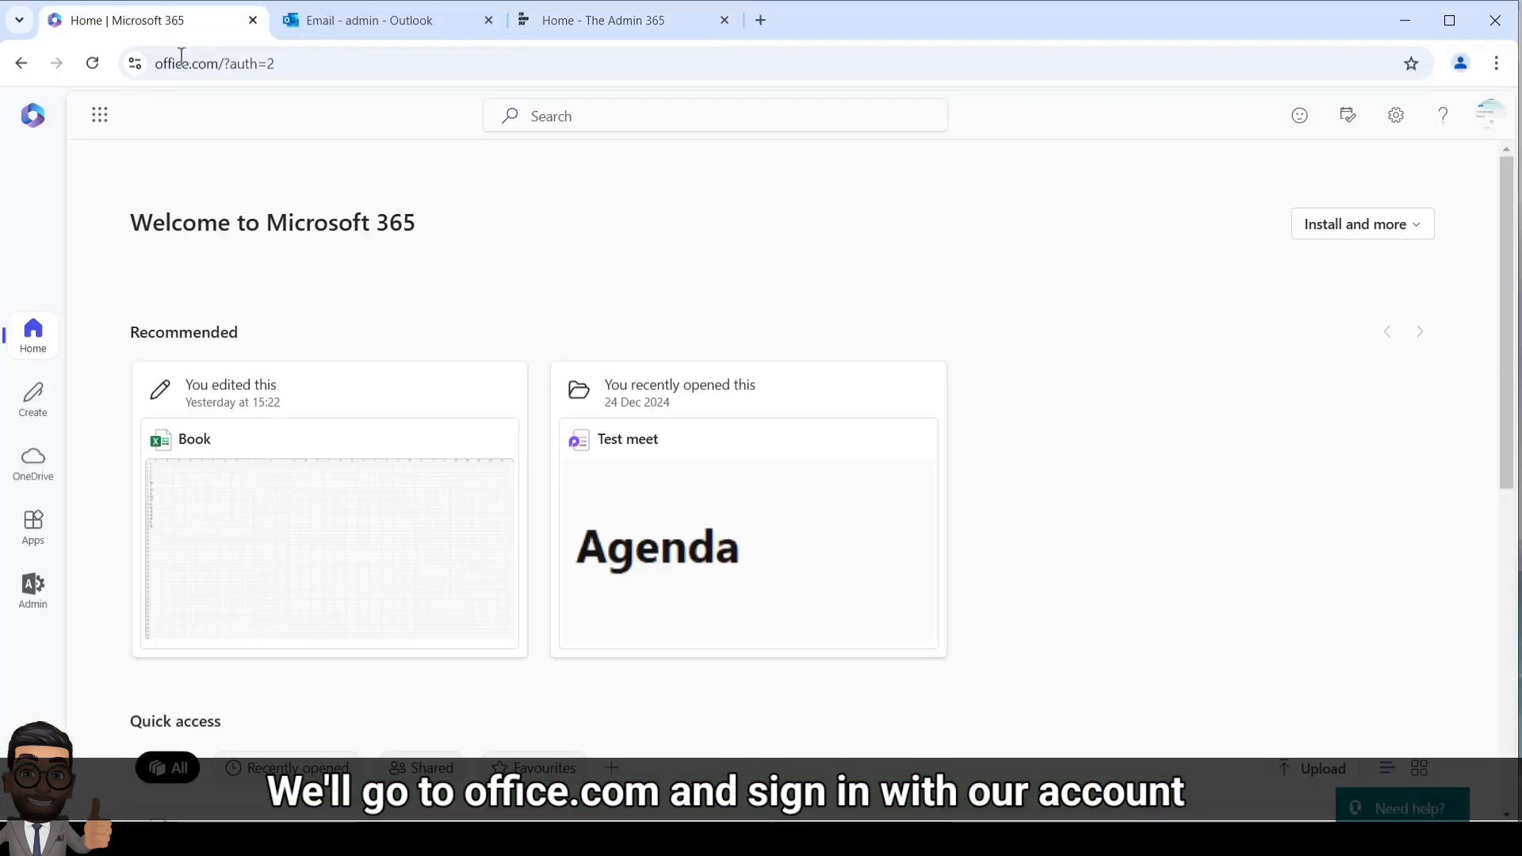
pyautogui.moveTo(219, 89)
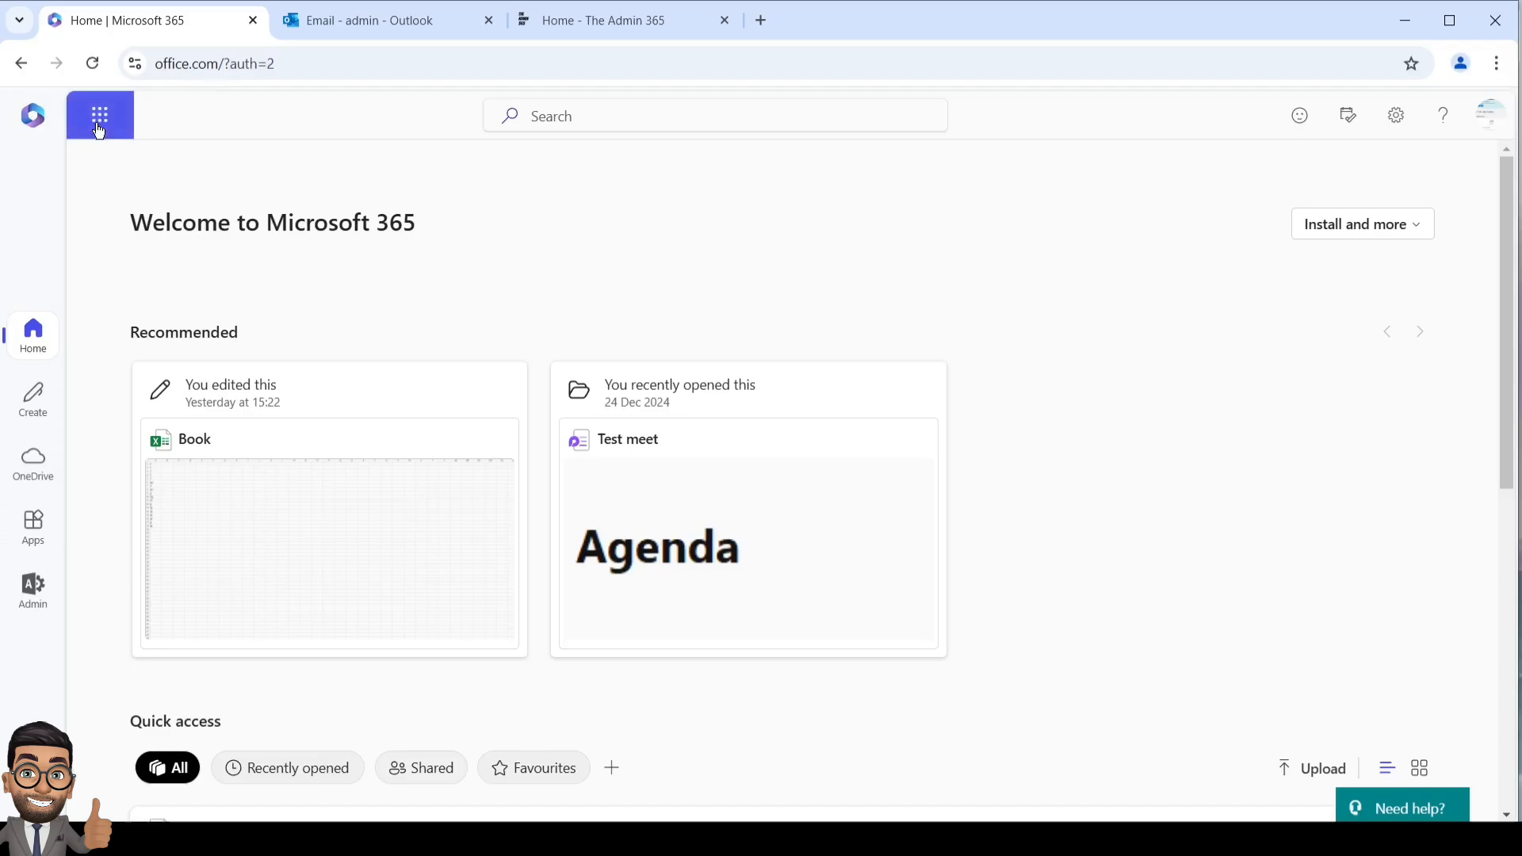
pyautogui.click(98, 116)
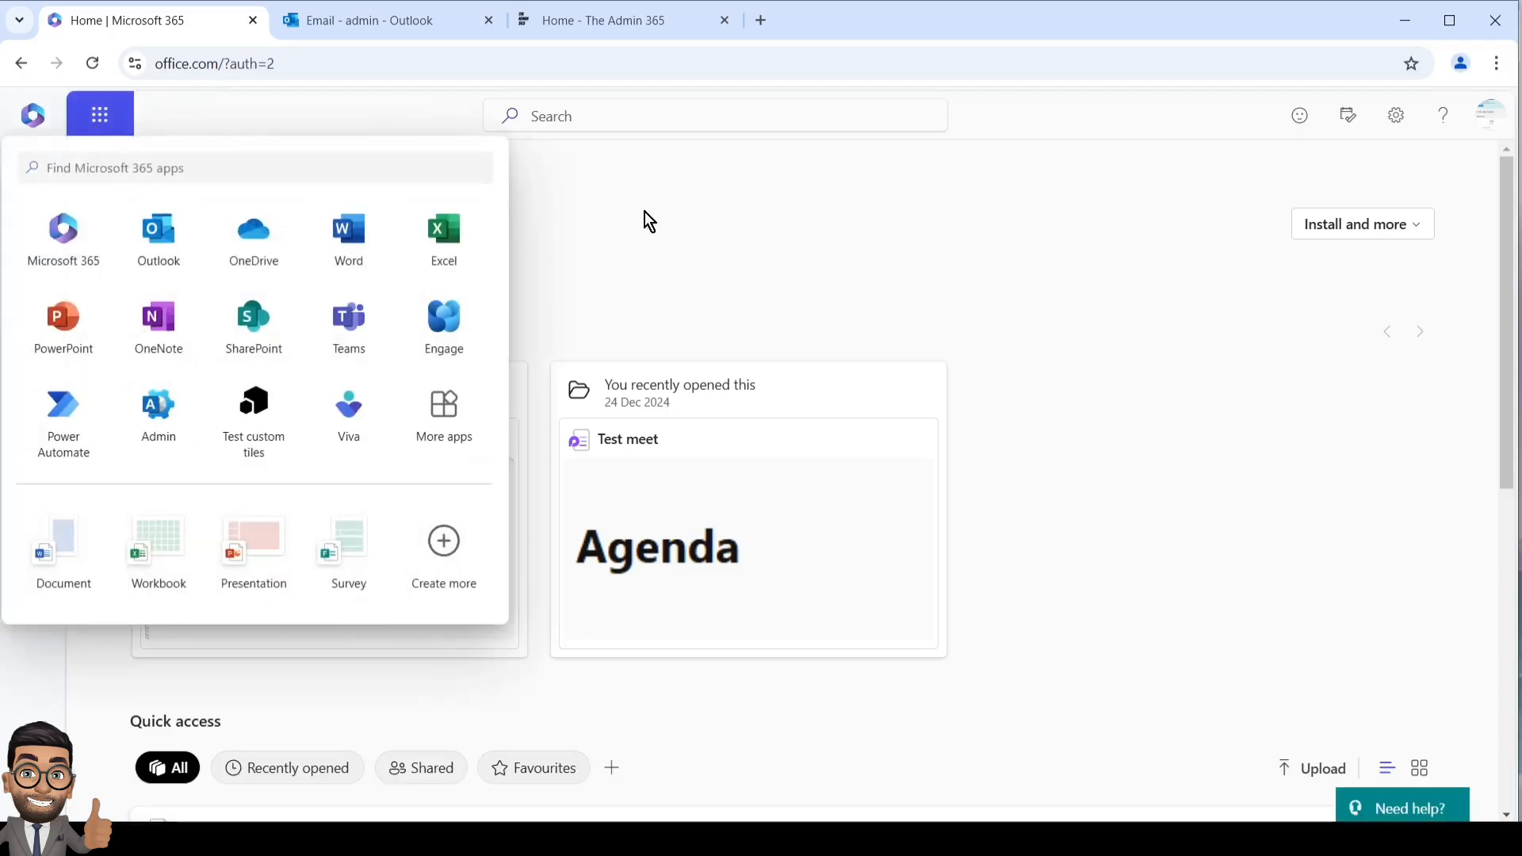
pyautogui.click(387, 20)
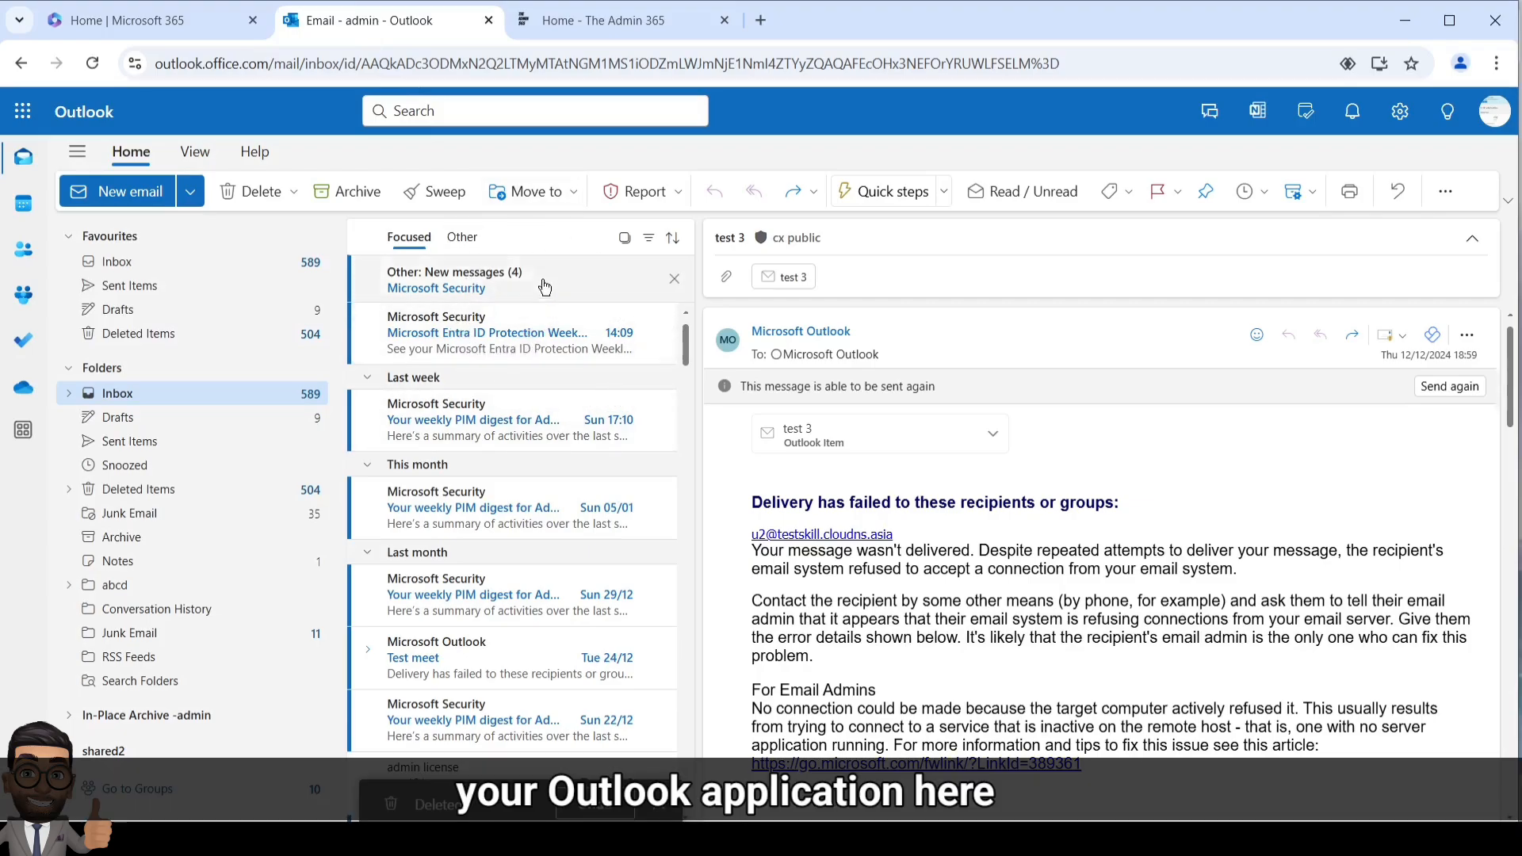
# Switch from the mailbox to the Calendar view via the left rail.
pyautogui.click(662, 333)
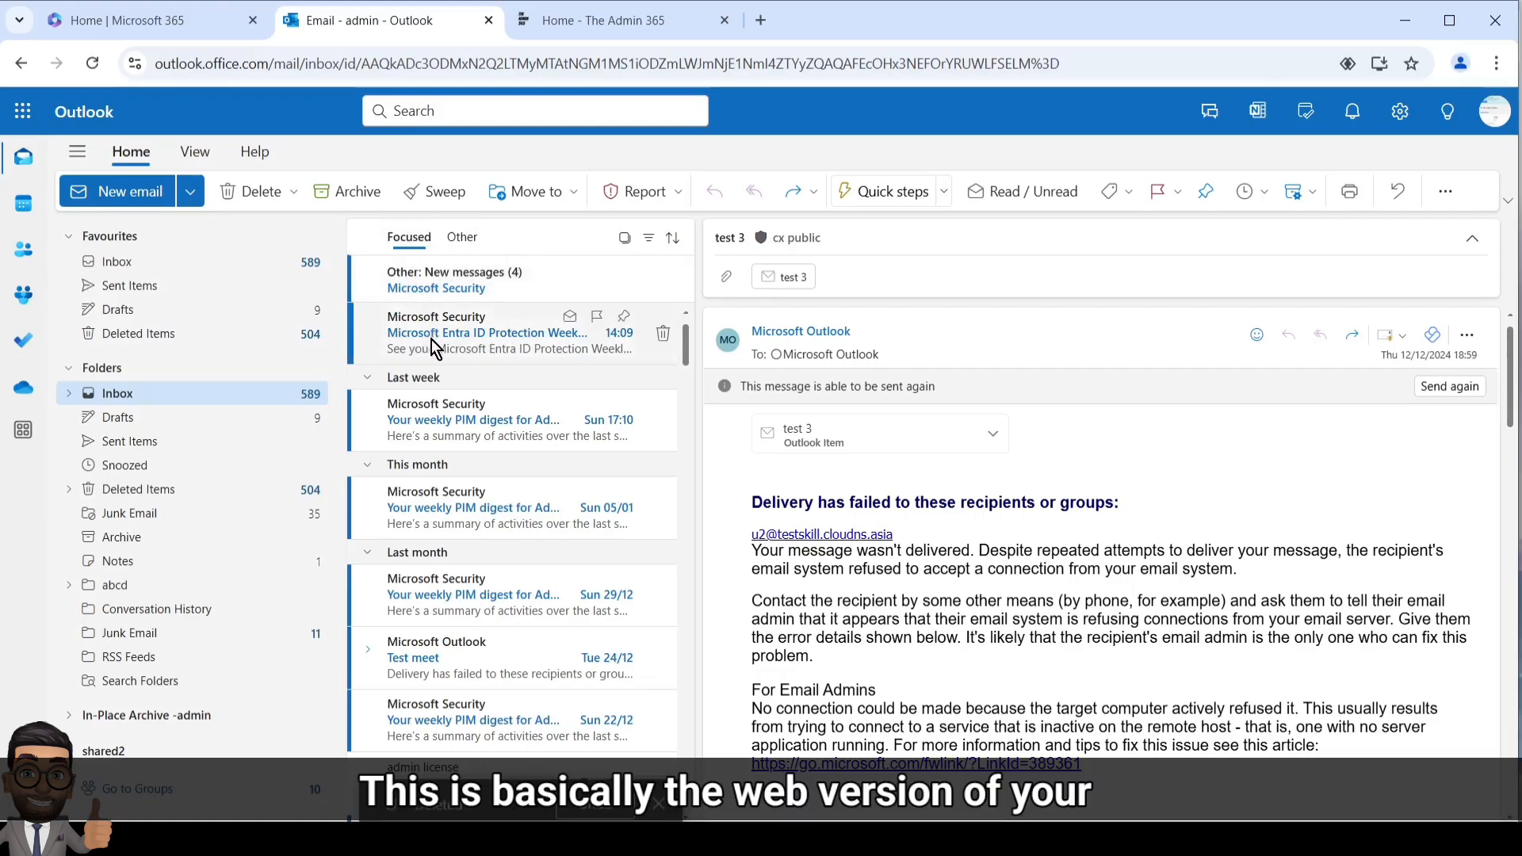
pyautogui.moveTo(483, 279)
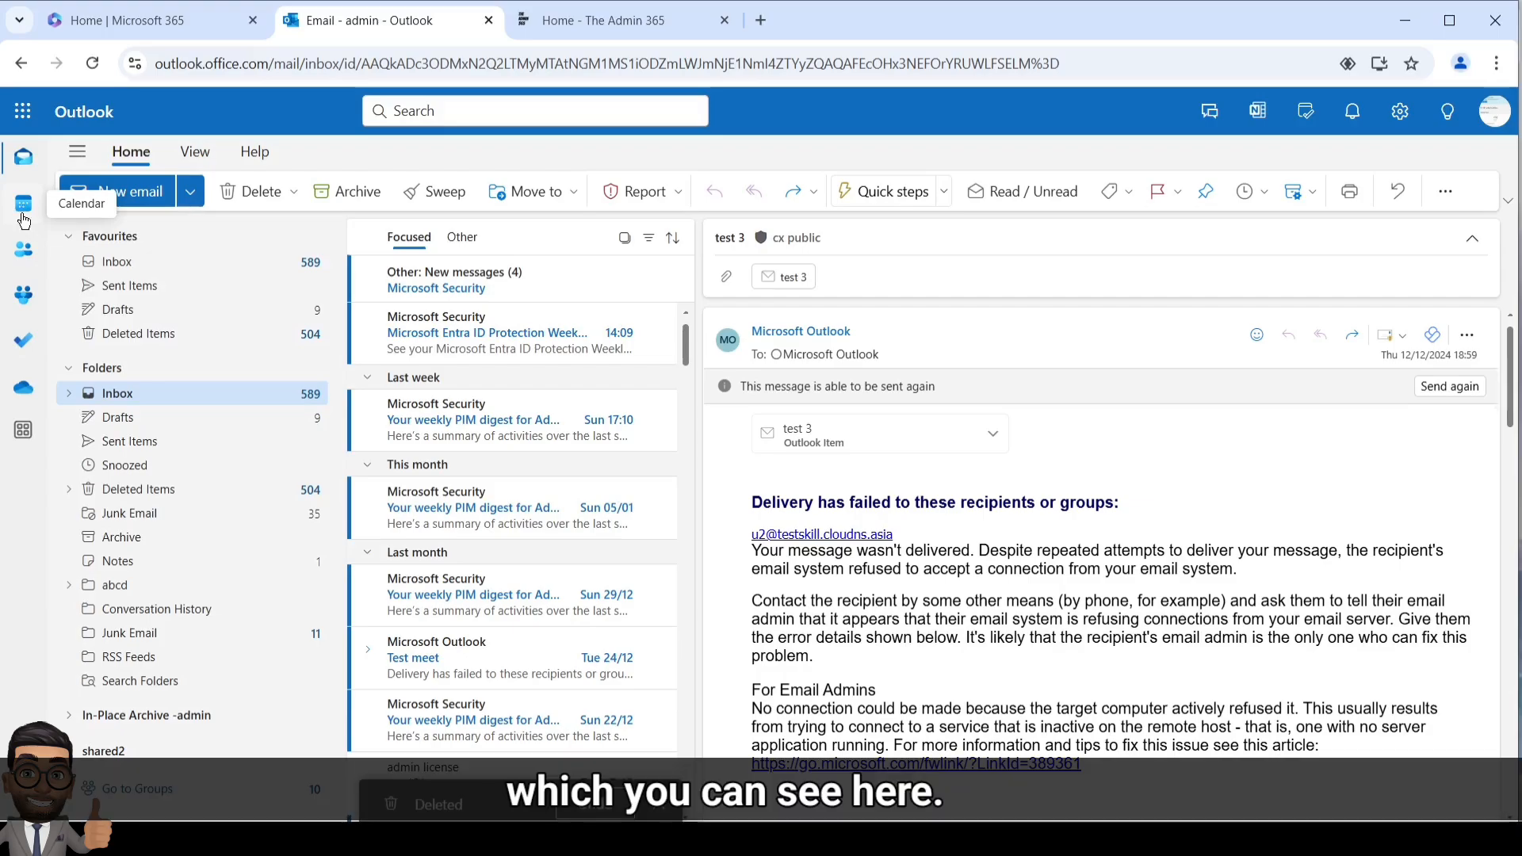
pyautogui.click(24, 205)
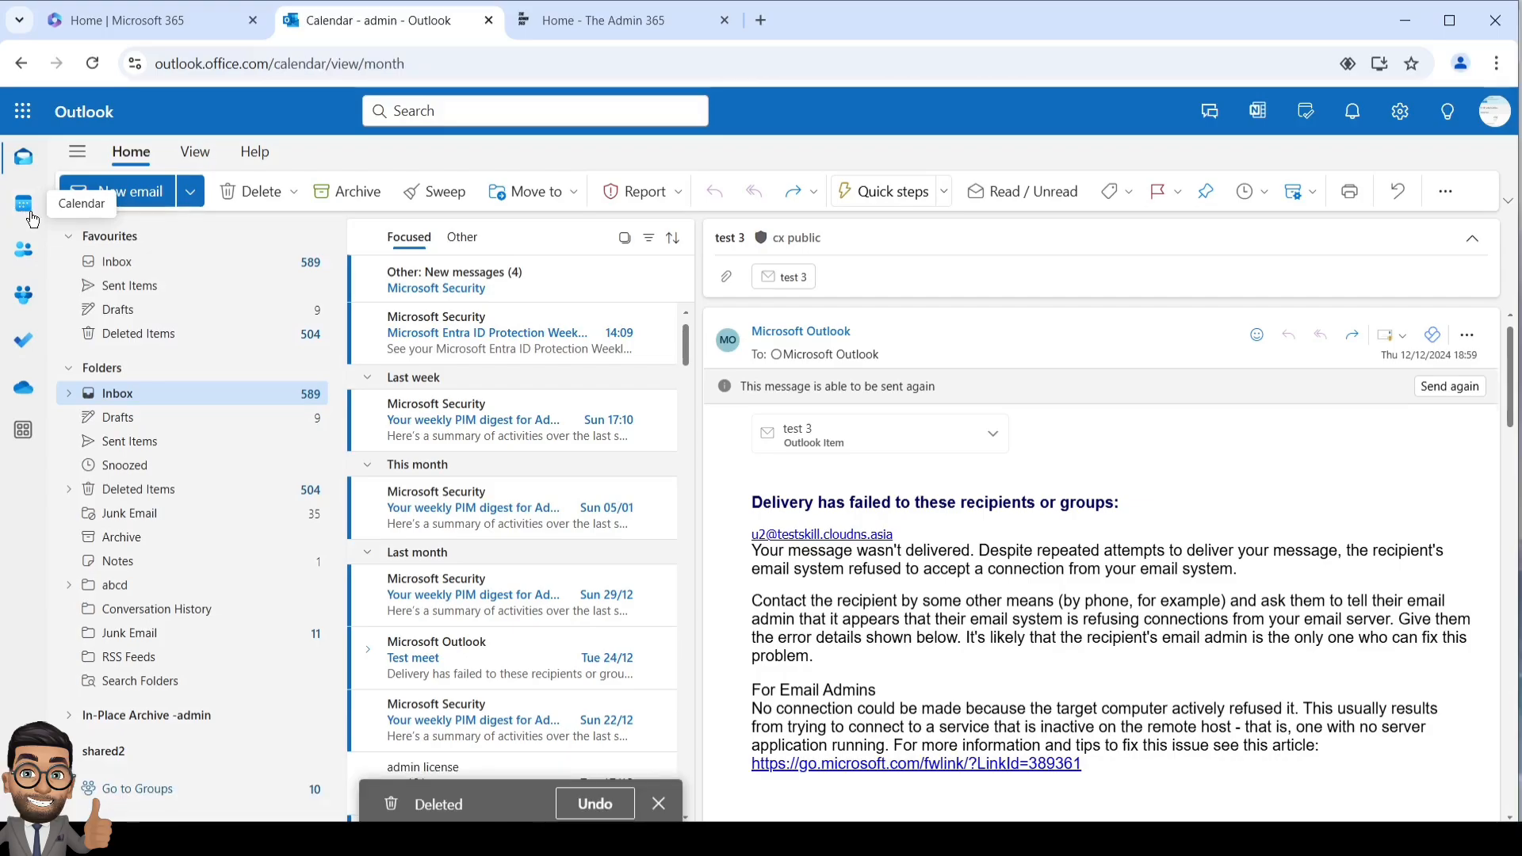
# Bring up Sharing and permissions for the main Calendar under My calendars.
pyautogui.click(22, 204)
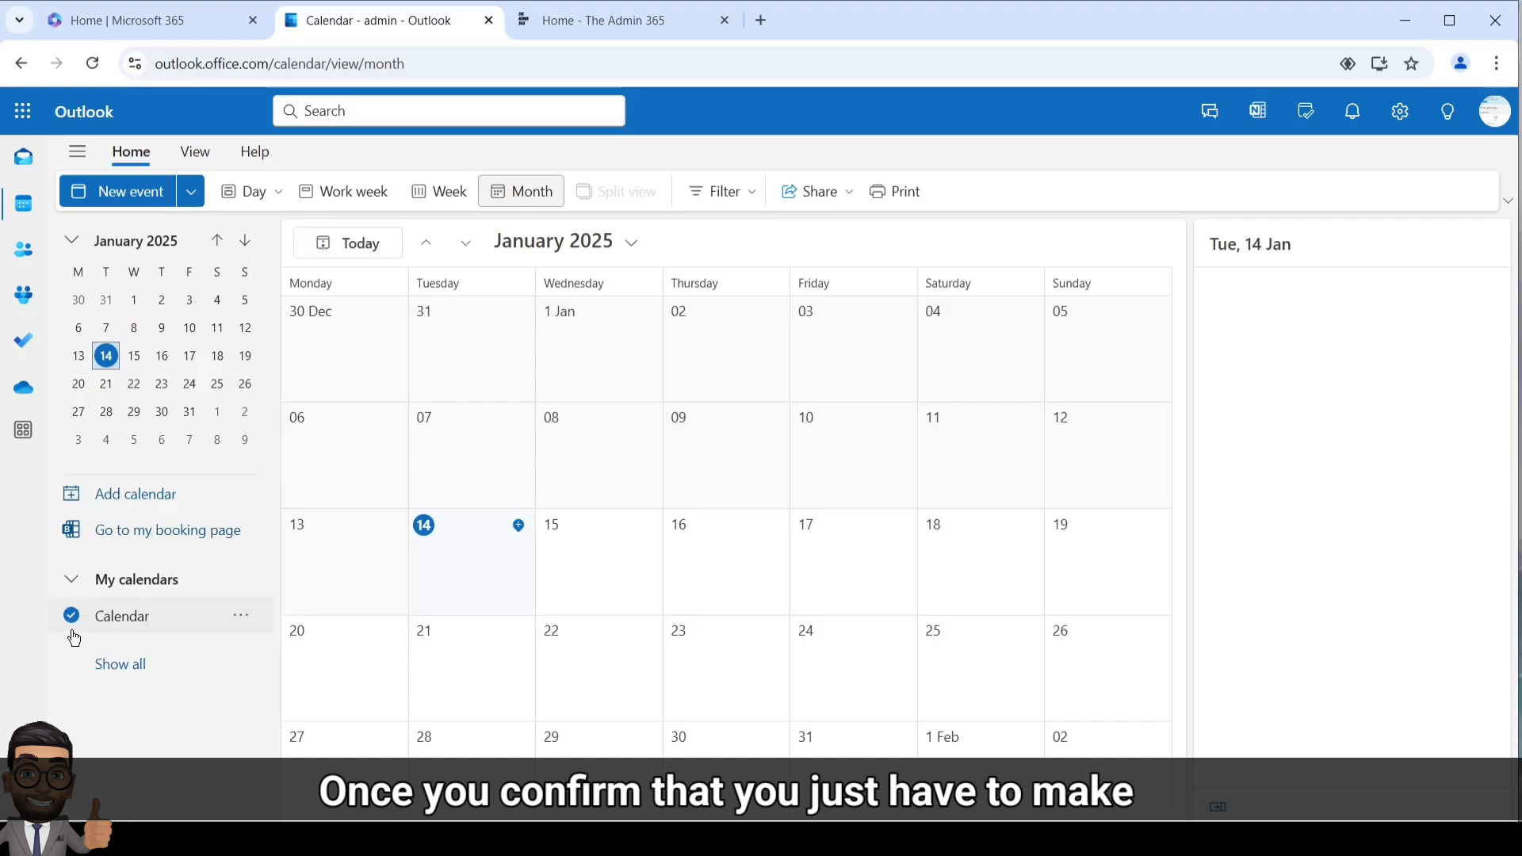
pyautogui.moveTo(159, 631)
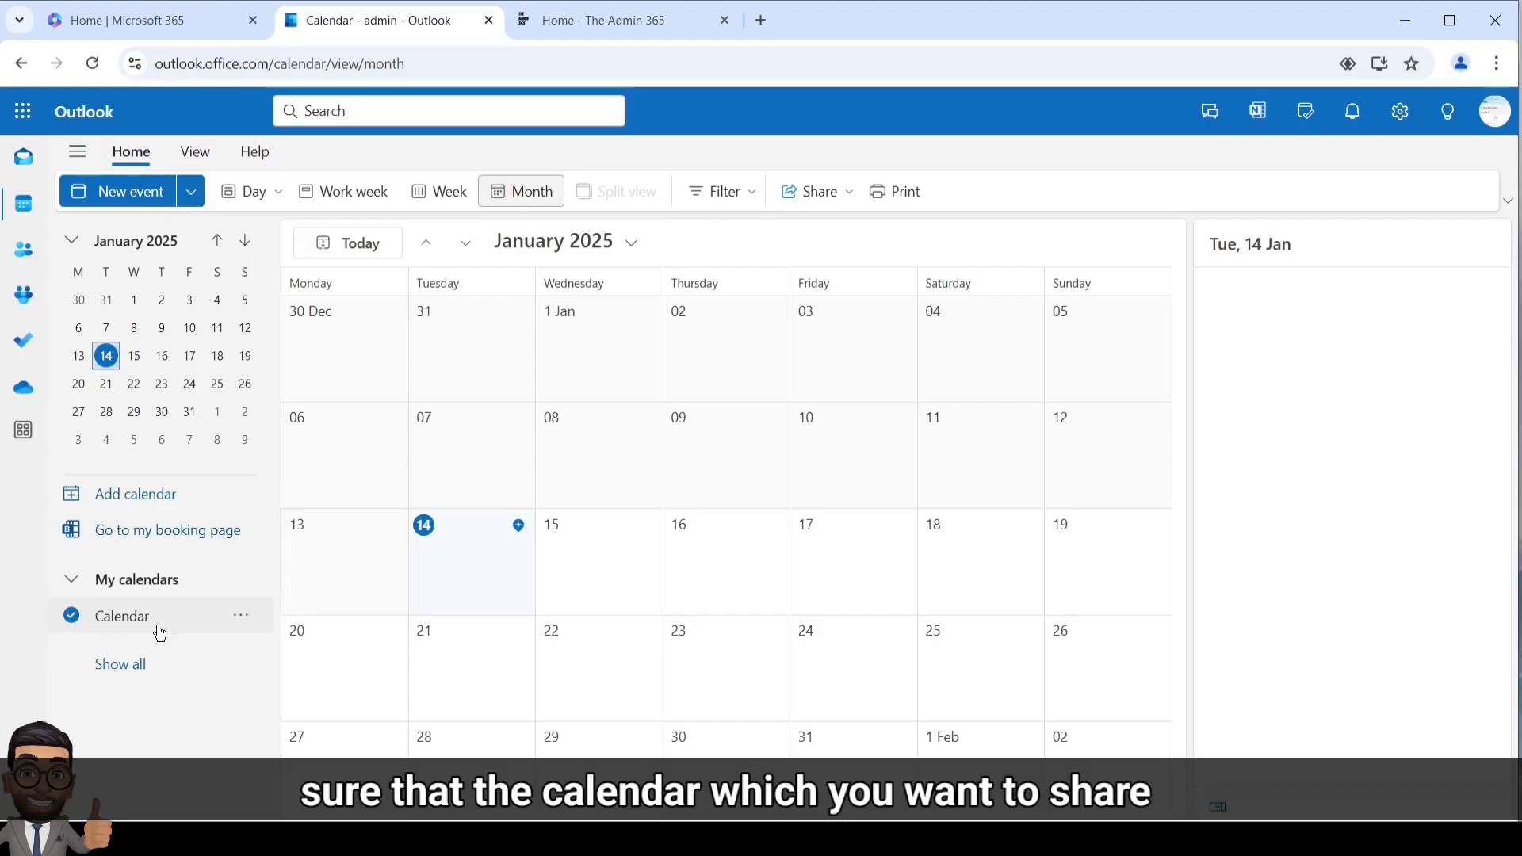
pyautogui.moveTo(186, 634)
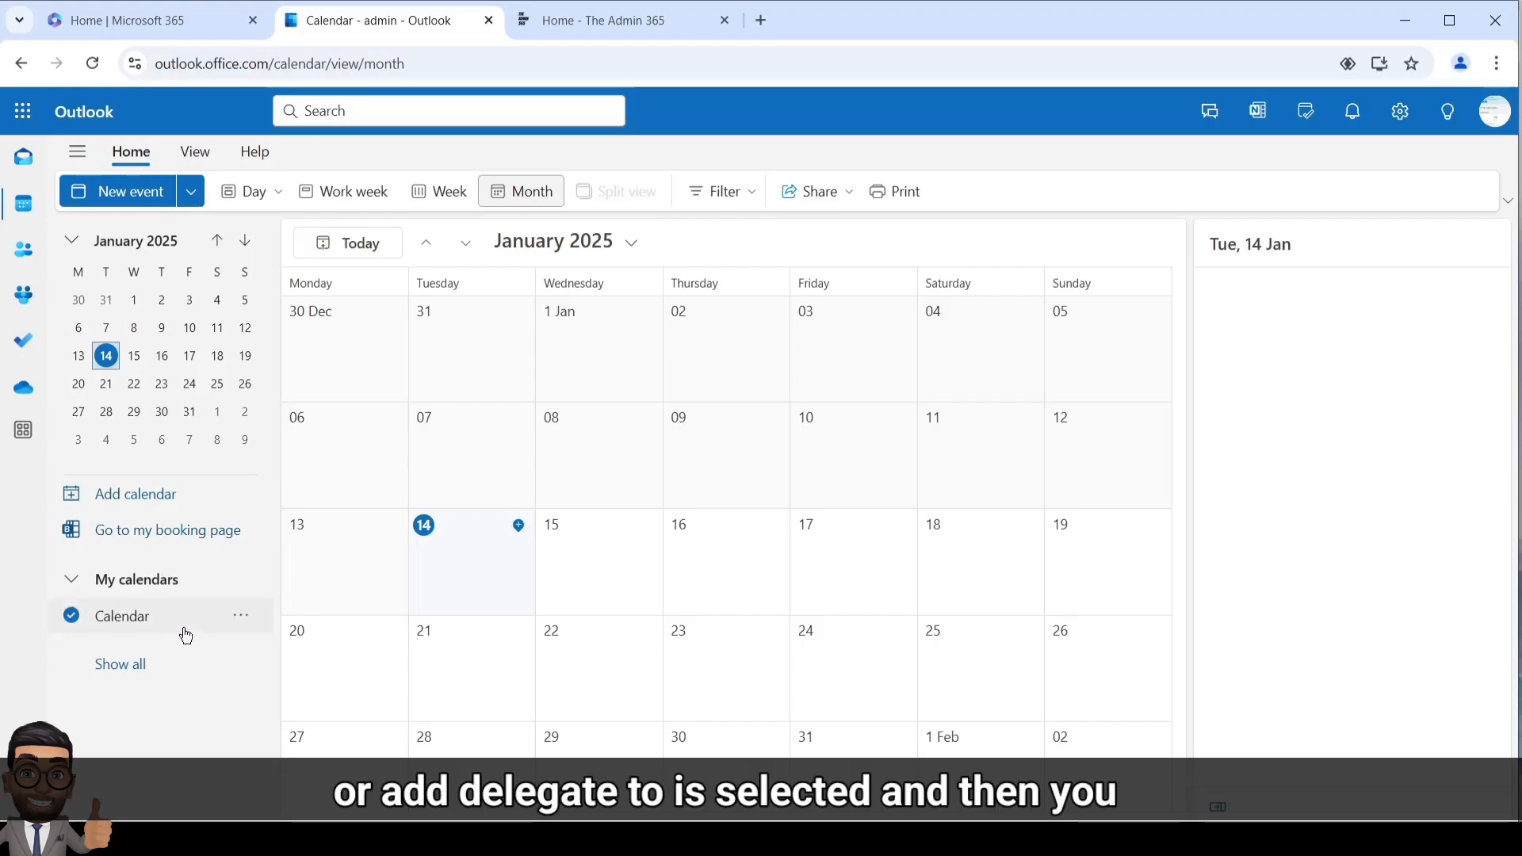
pyautogui.moveTo(127, 590)
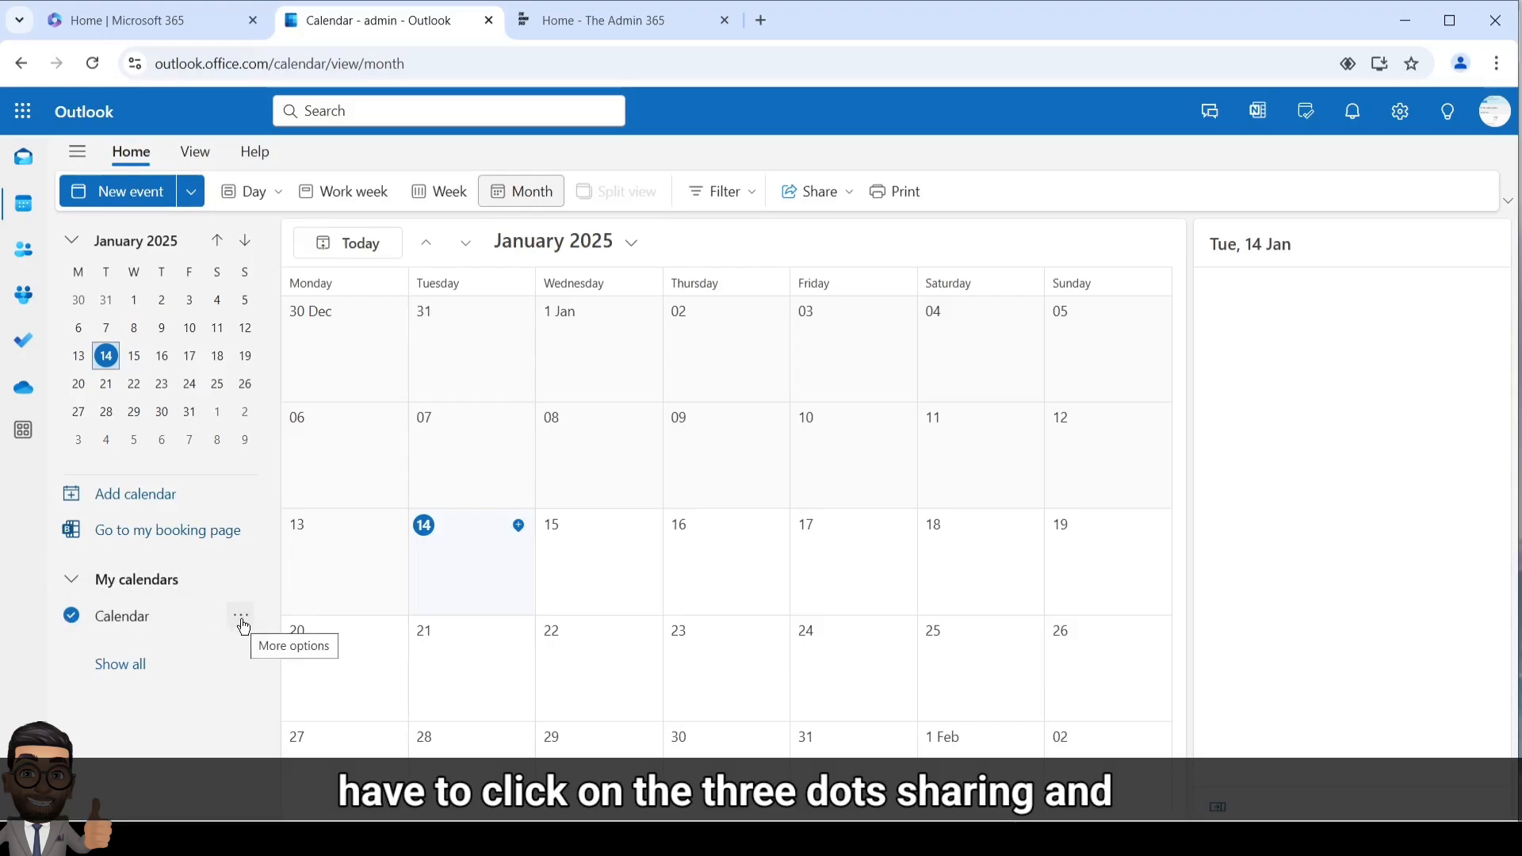
pyautogui.click(239, 615)
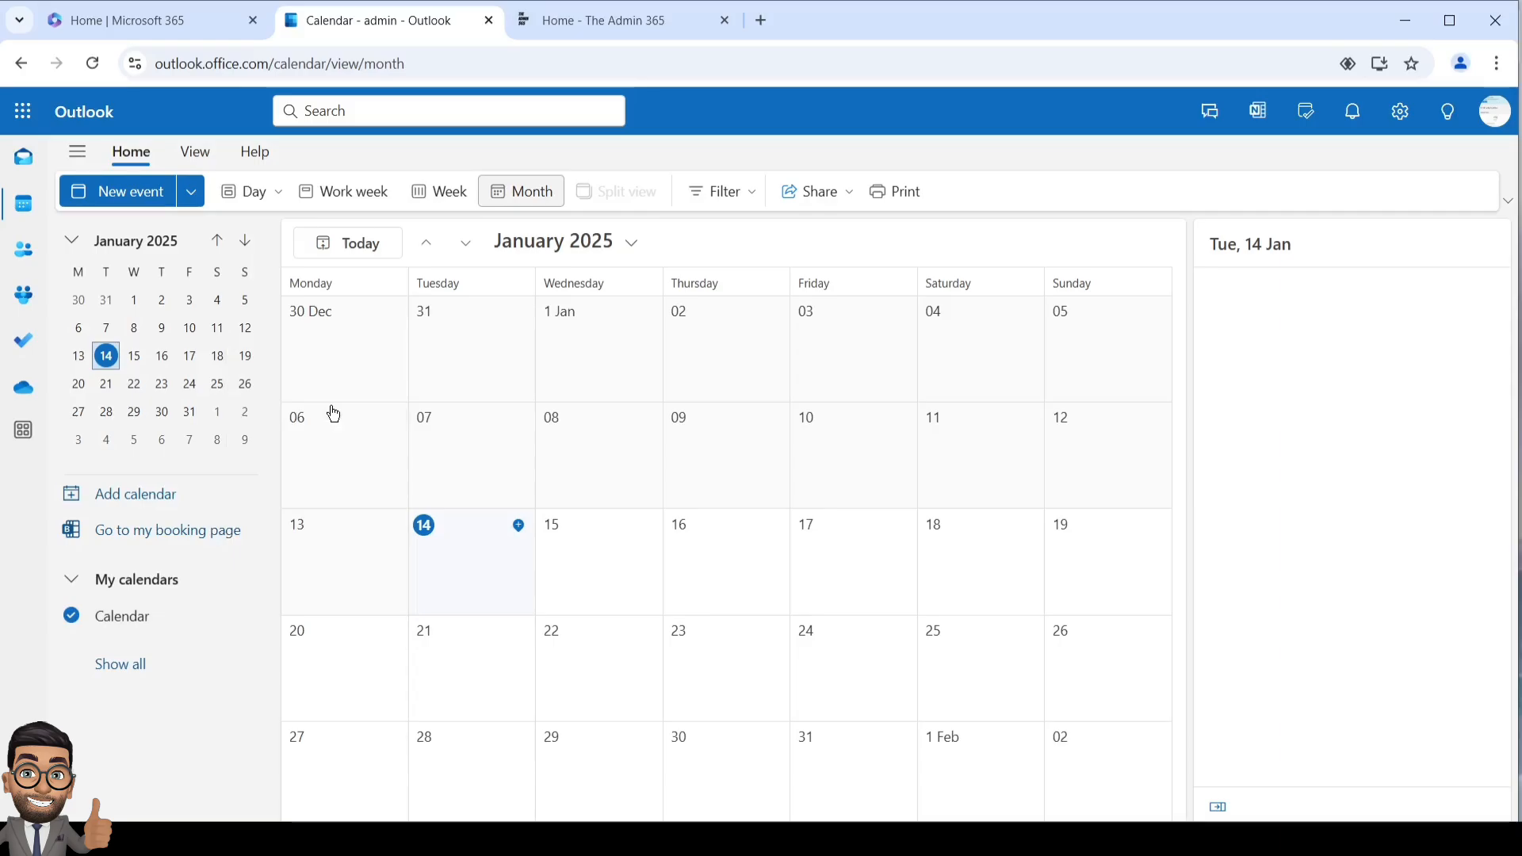
pyautogui.click(812, 192)
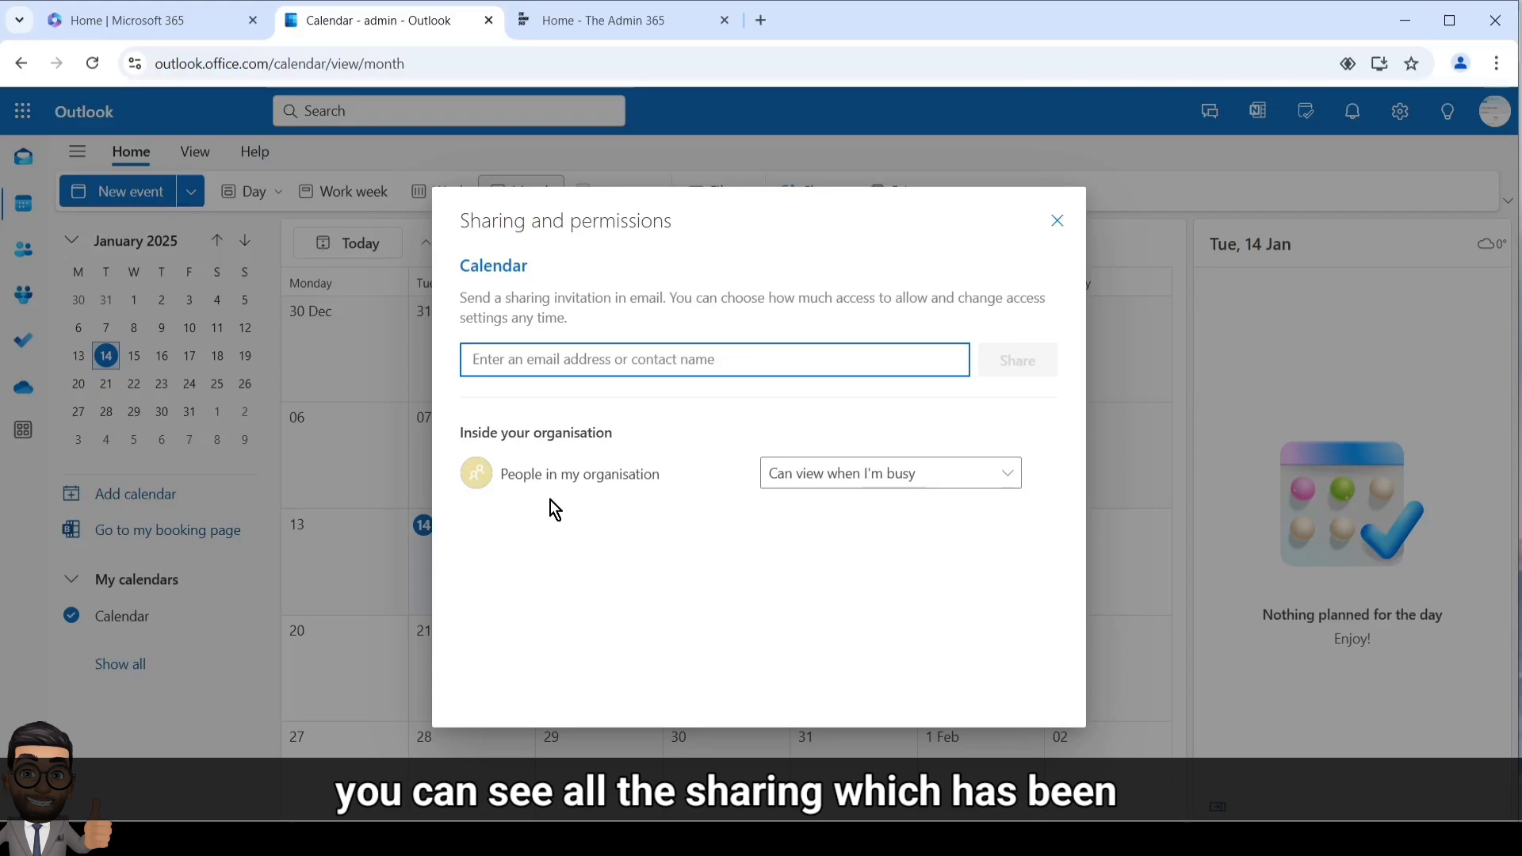
pyautogui.moveTo(591, 509)
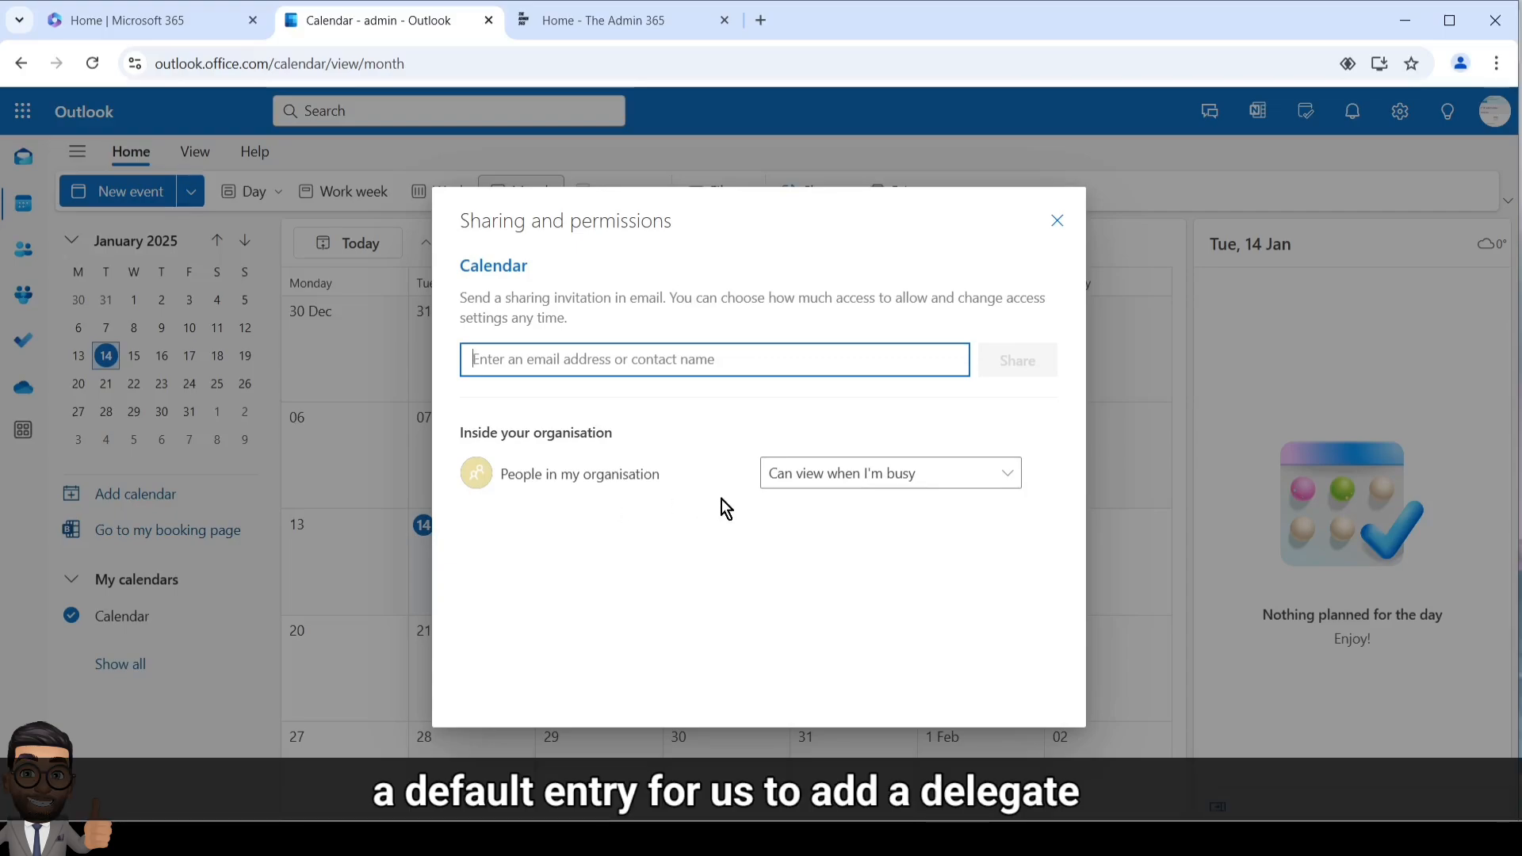
pyautogui.click(714, 360)
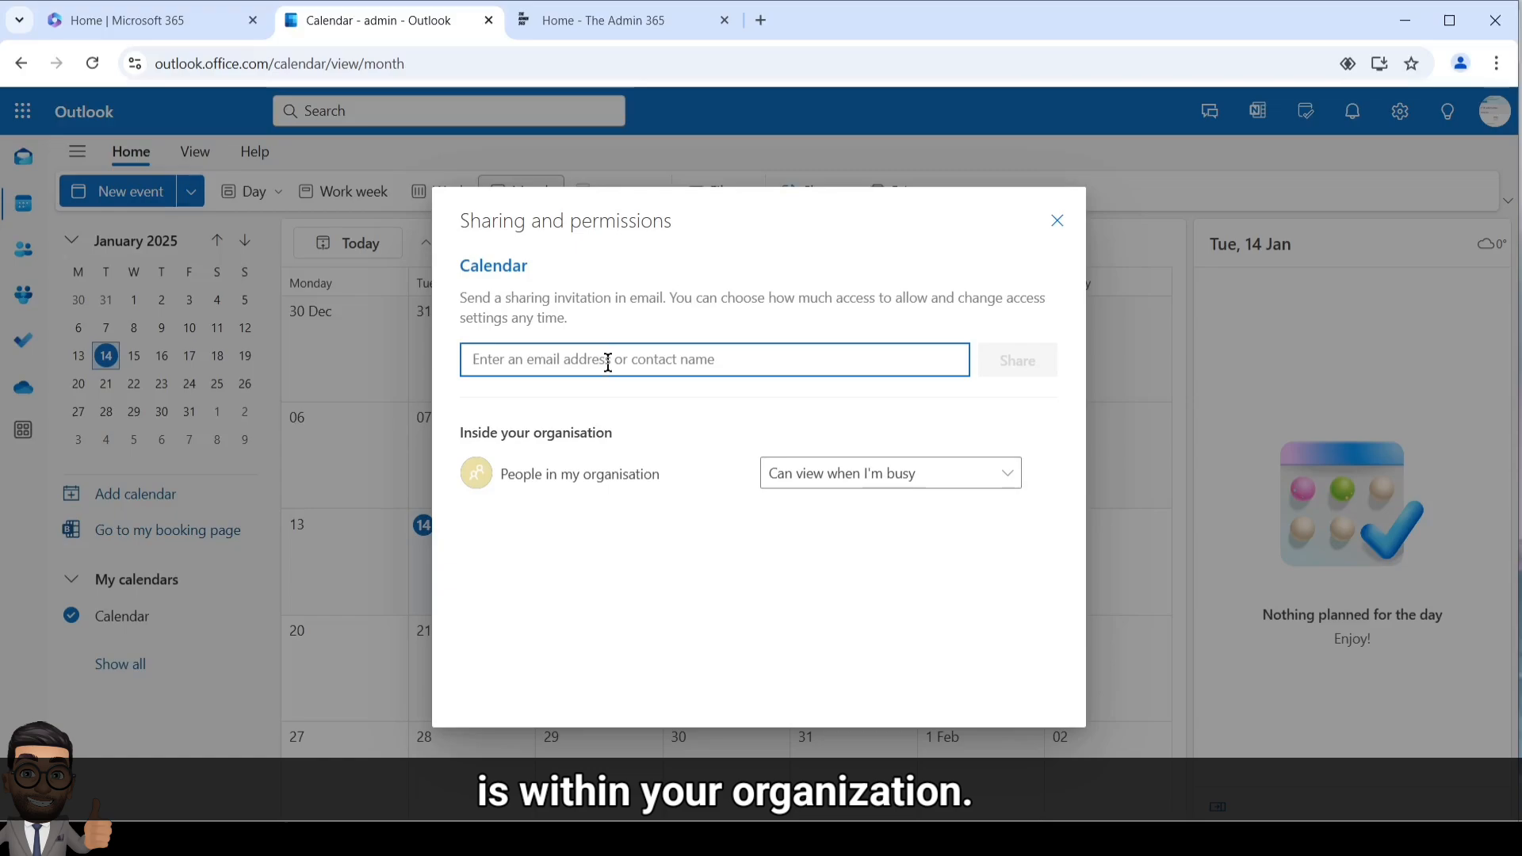
pyautogui.write('adam')
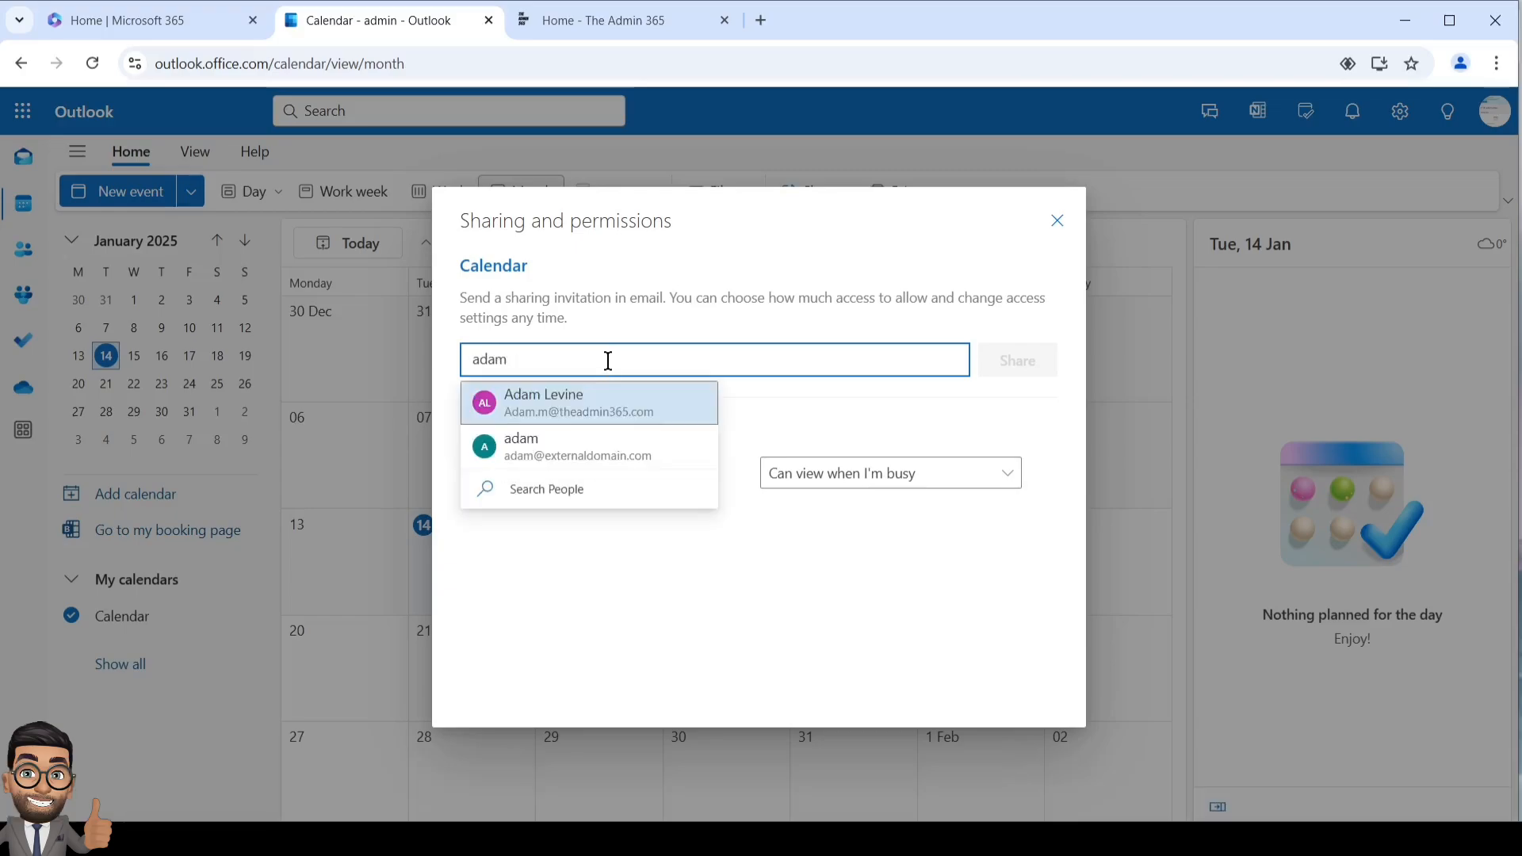
pyautogui.click(544, 402)
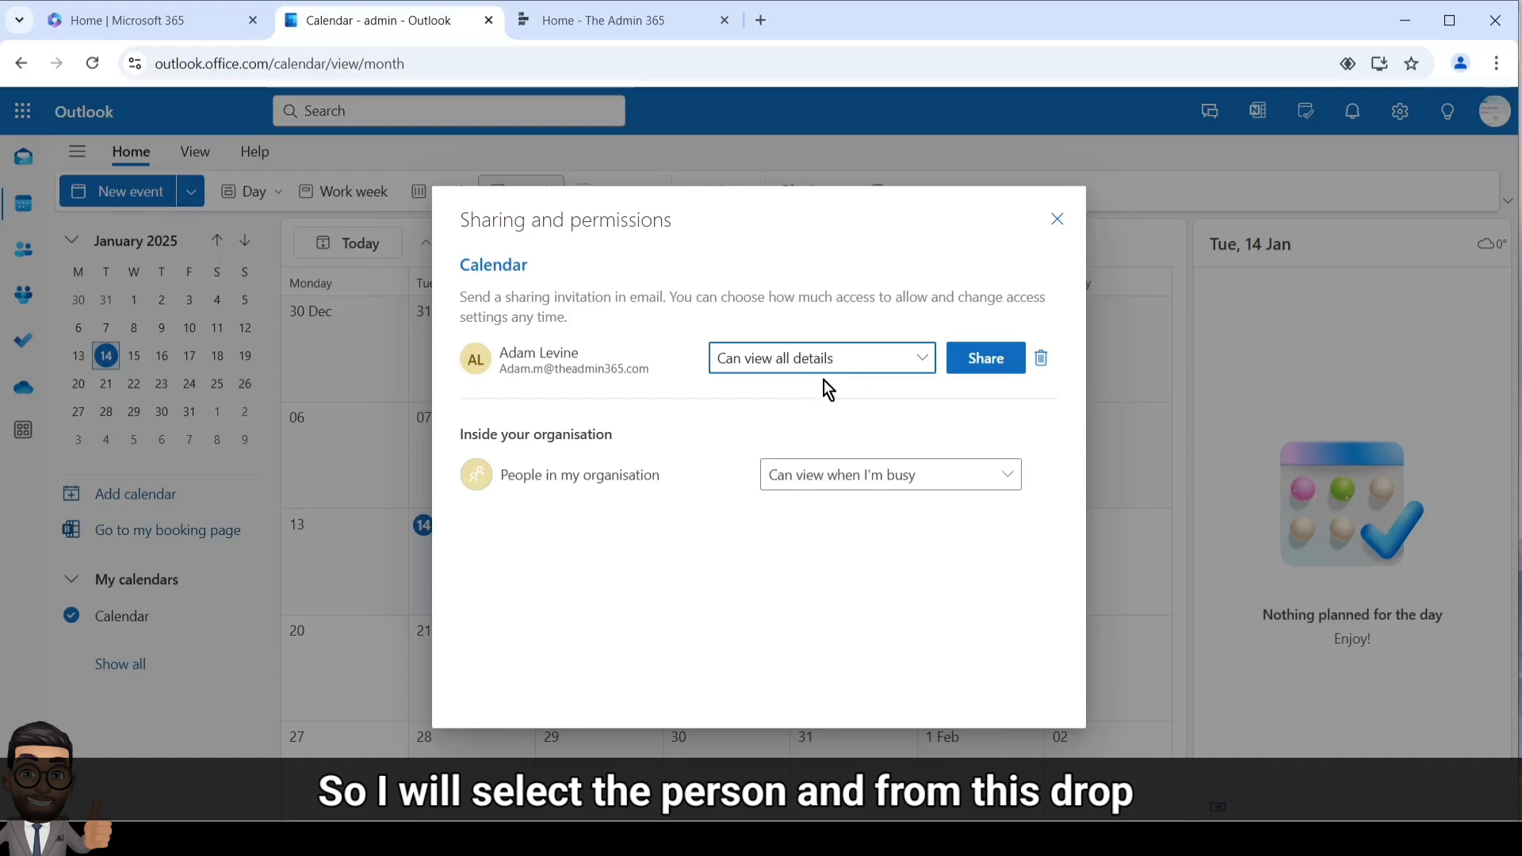
pyautogui.click(819, 357)
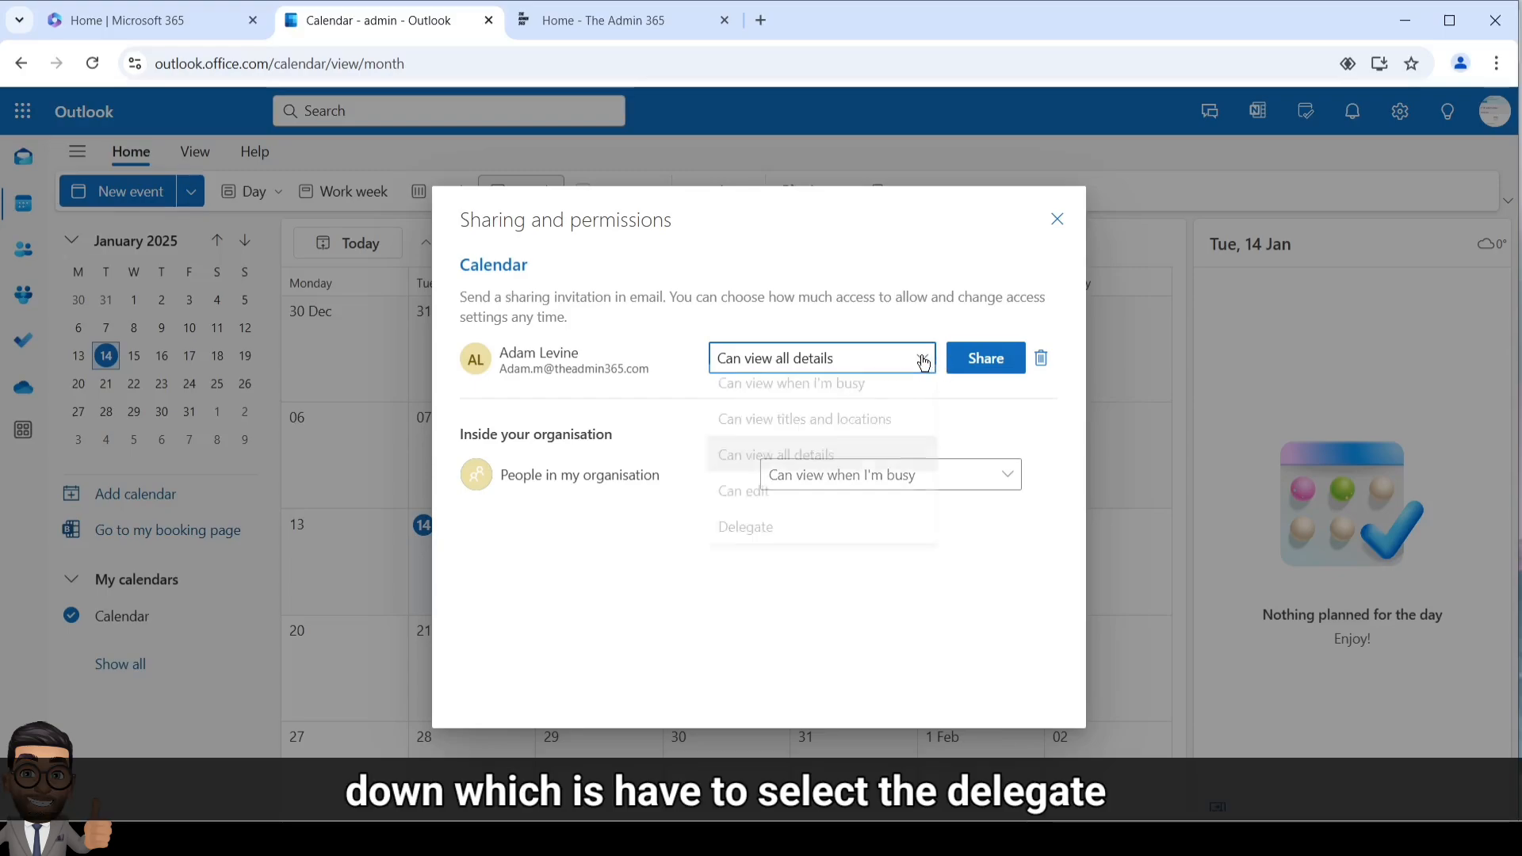
pyautogui.click(746, 526)
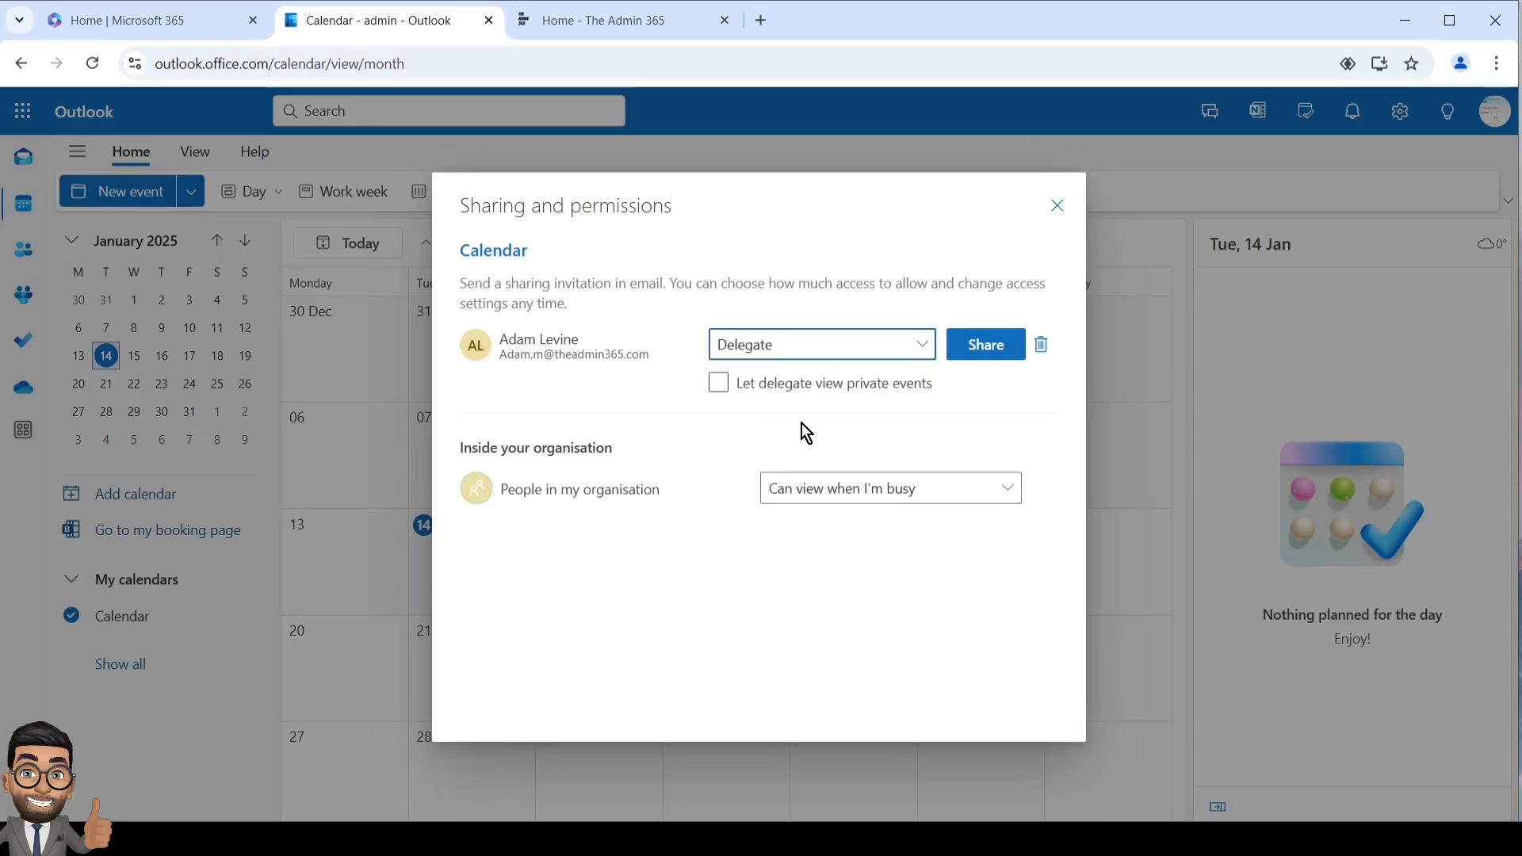
pyautogui.moveTo(985, 344)
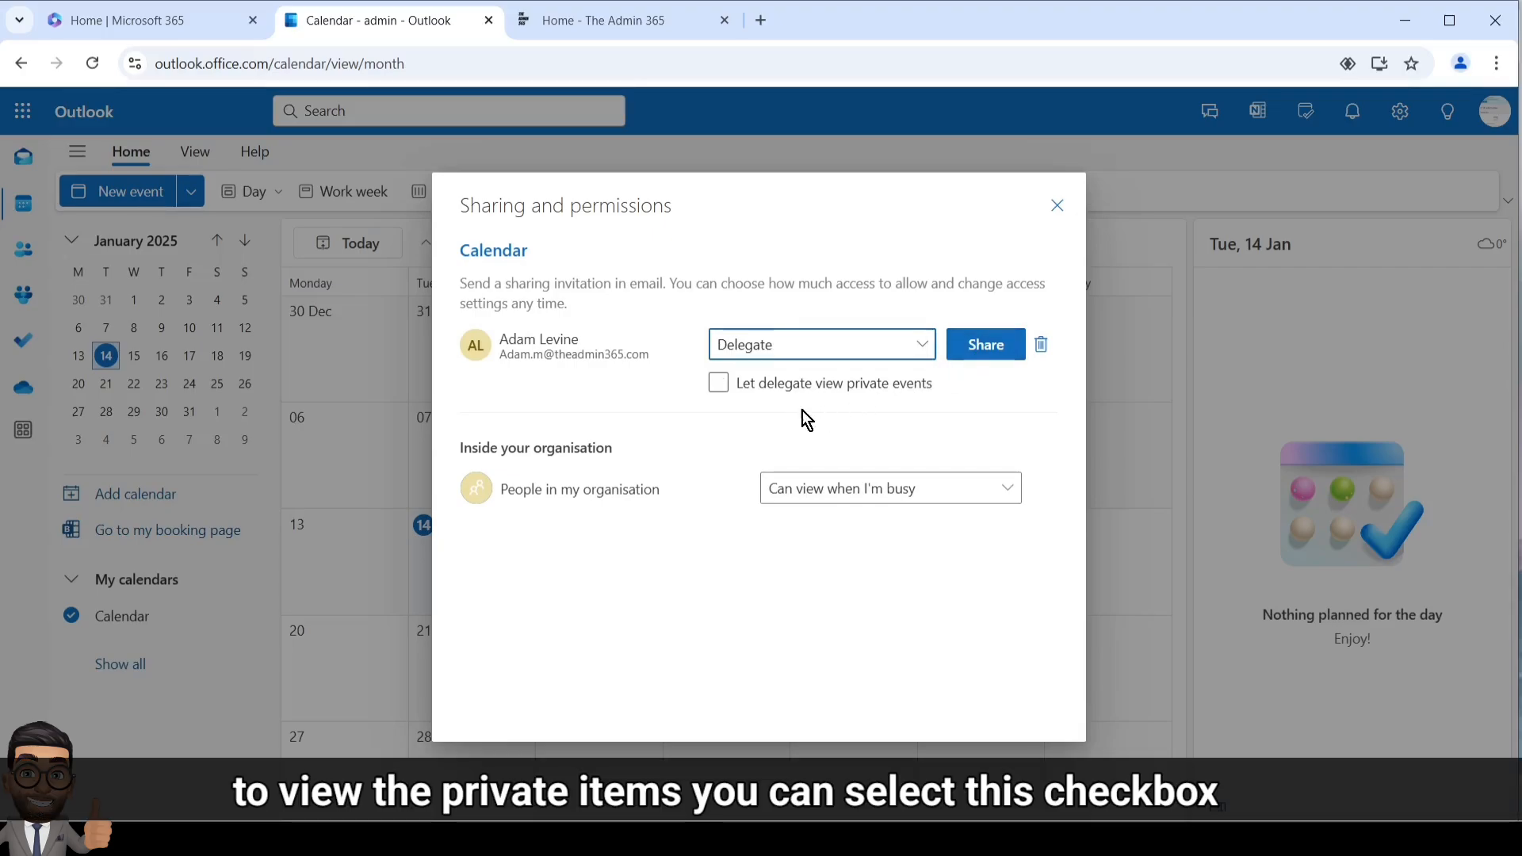
# Allow the delegate to view private events and share the calendar.
pyautogui.click(717, 382)
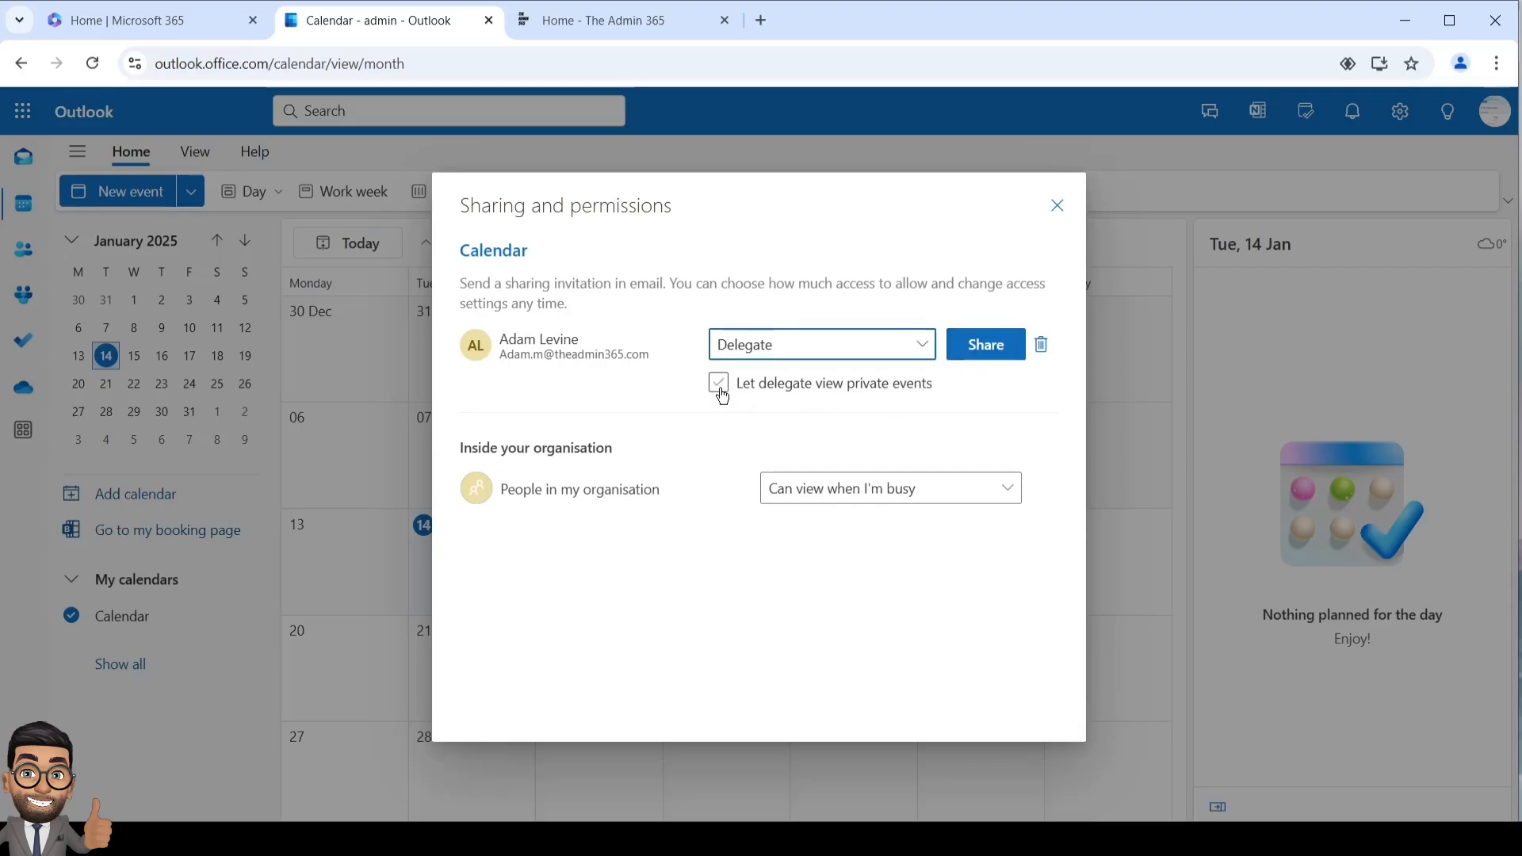
pyautogui.click(719, 382)
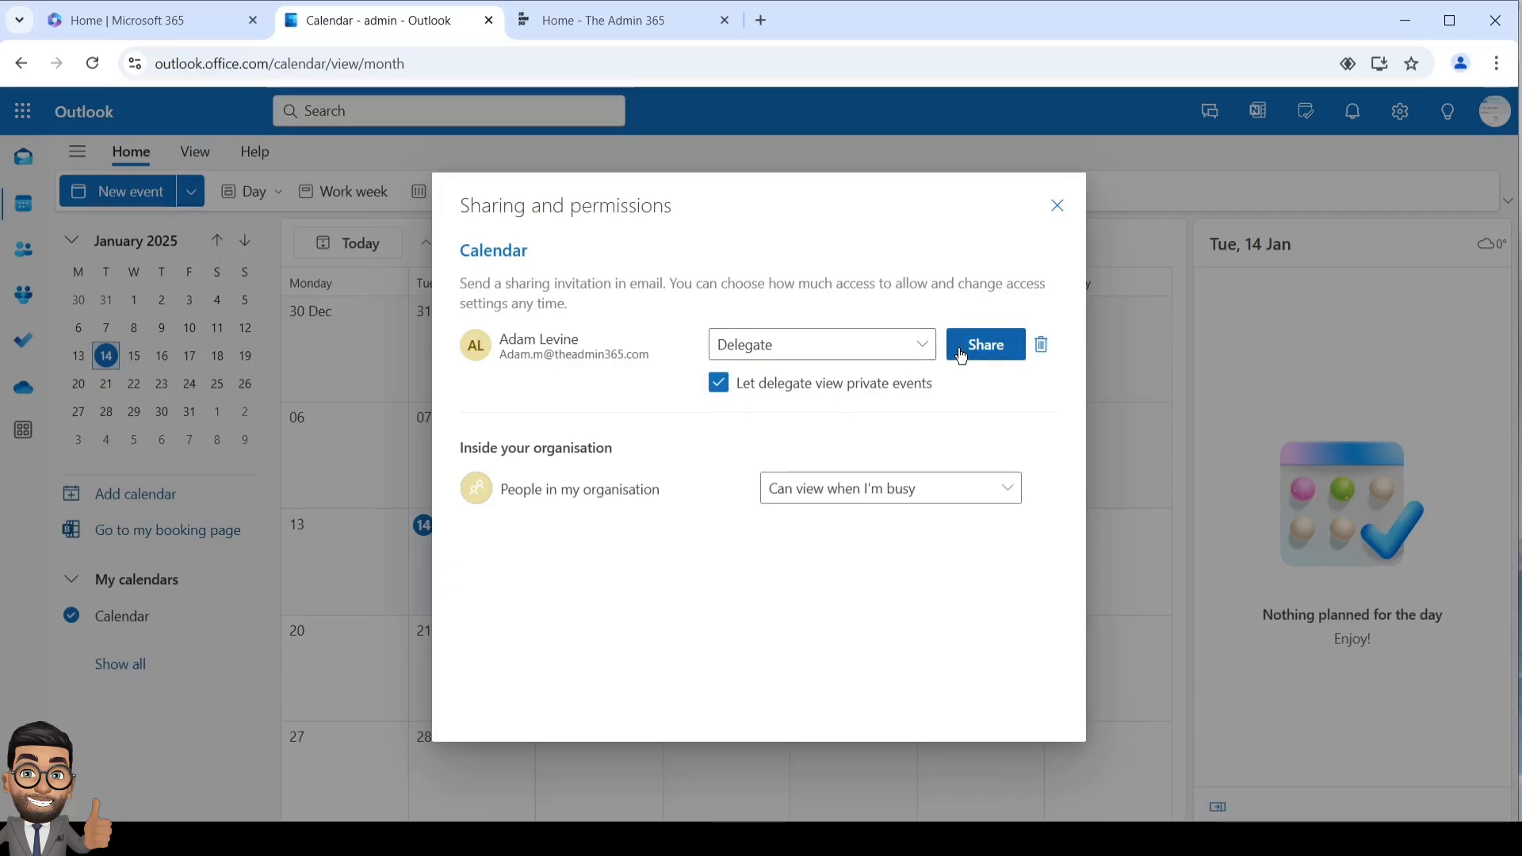
pyautogui.click(985, 344)
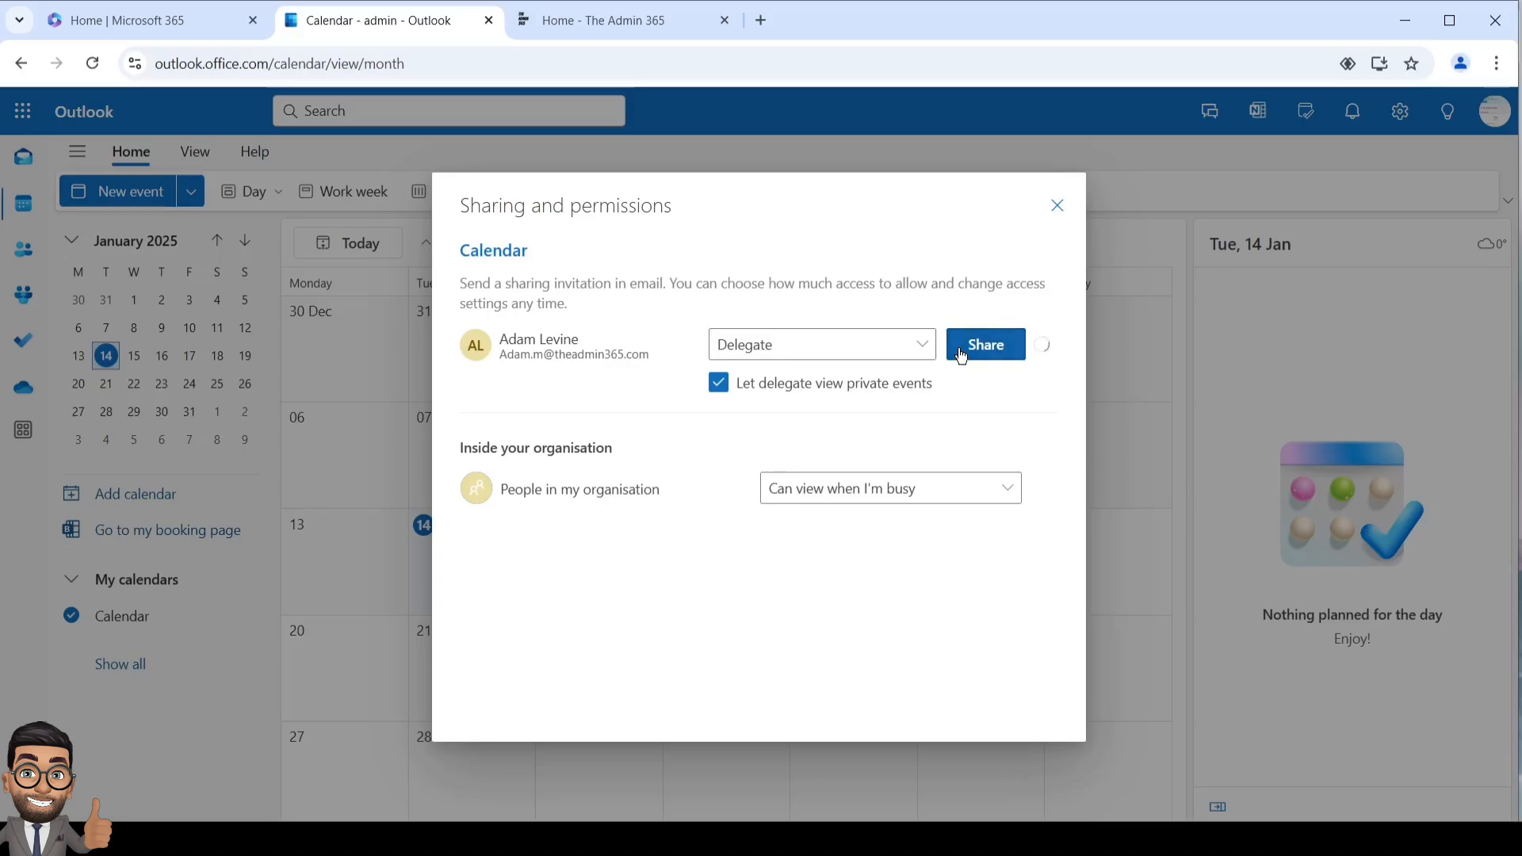
pyautogui.click(985, 344)
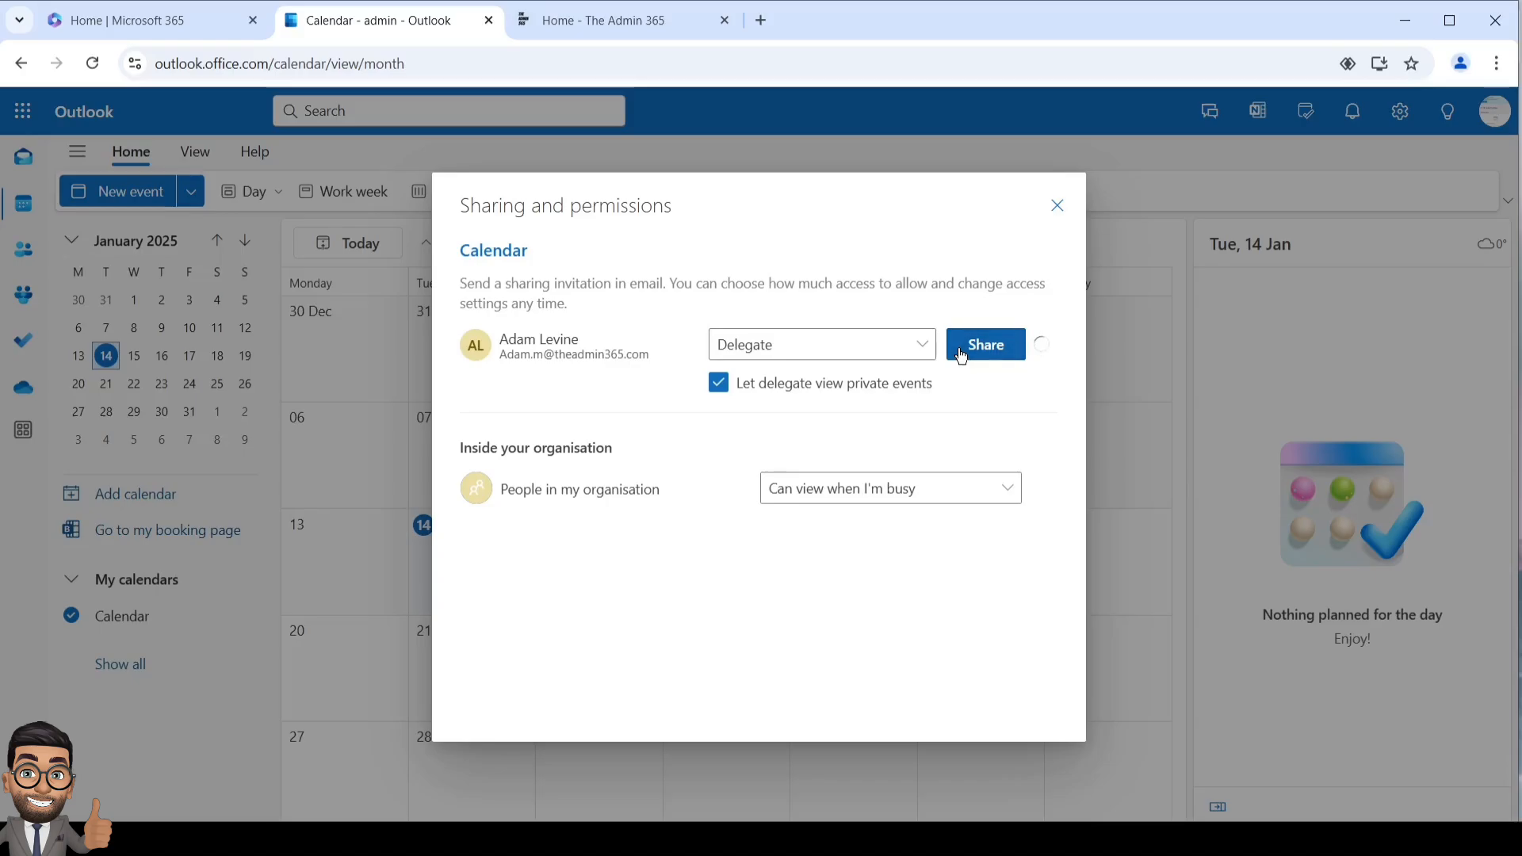
pyautogui.click(983, 345)
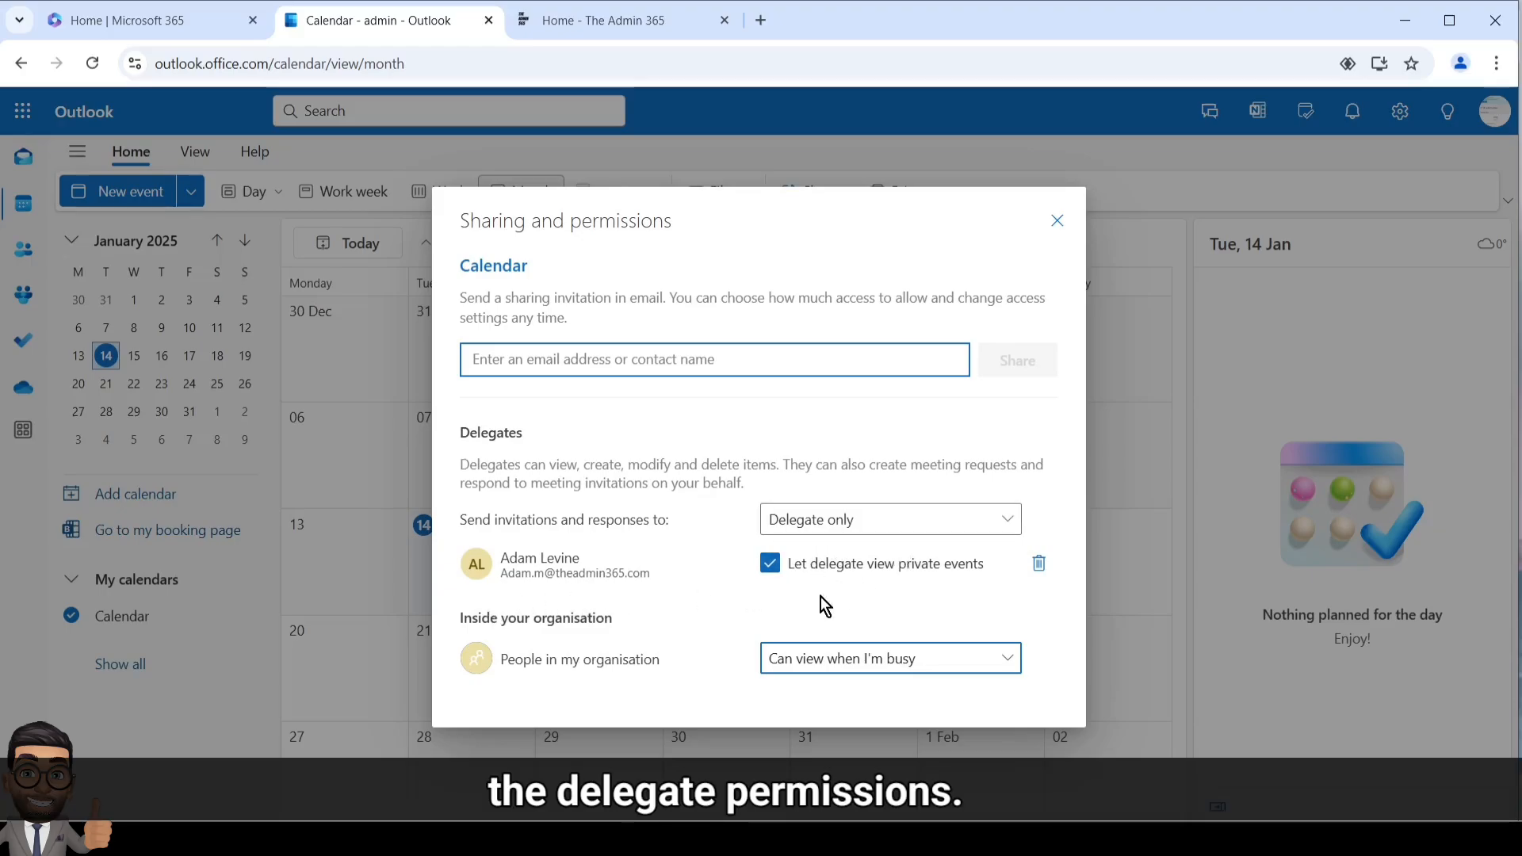
pyautogui.moveTo(844, 591)
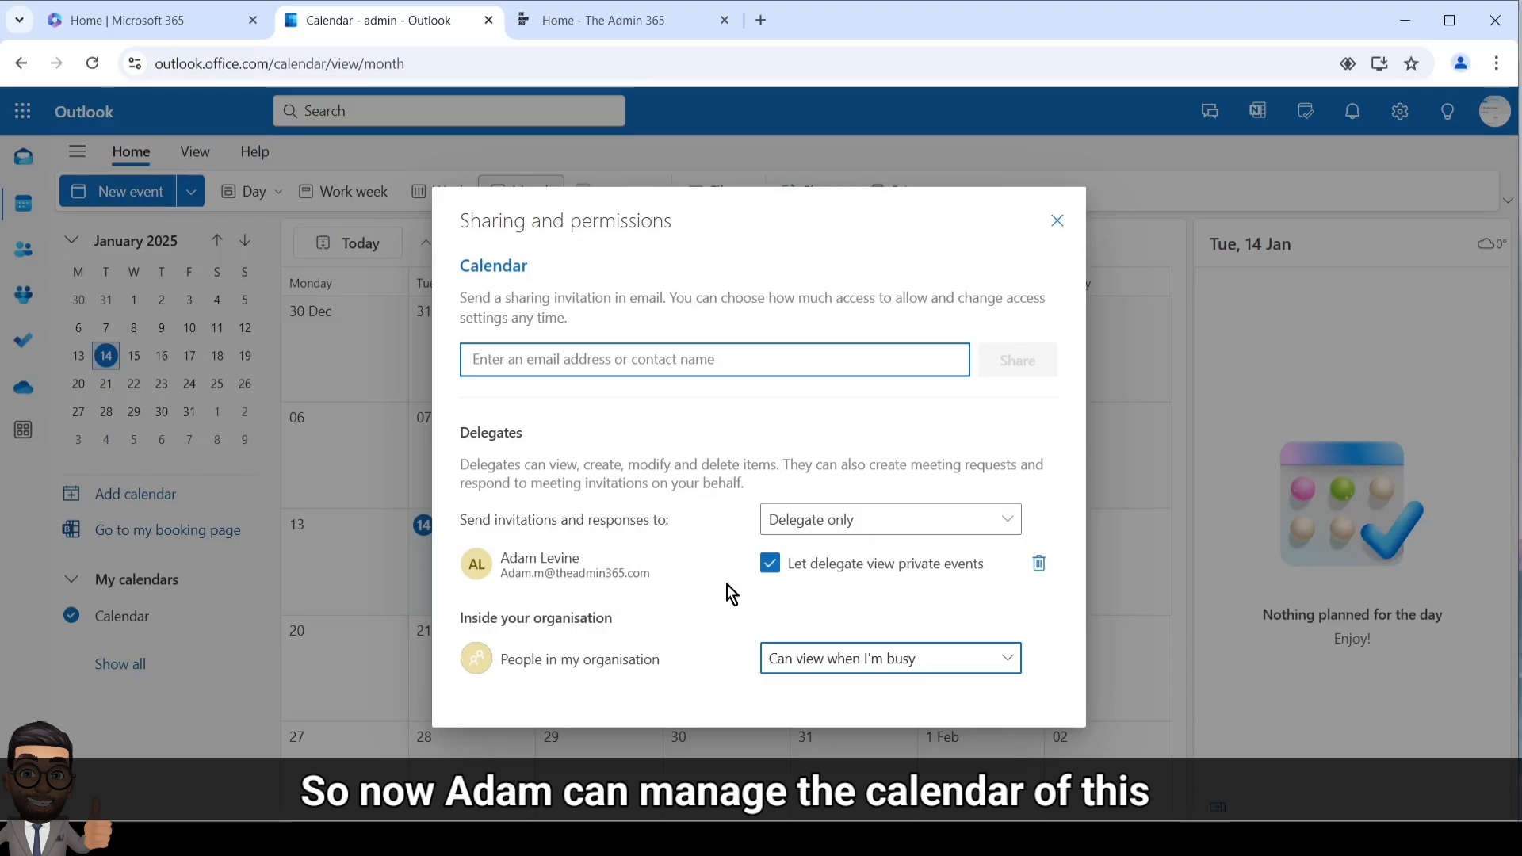
pyautogui.moveTo(777, 593)
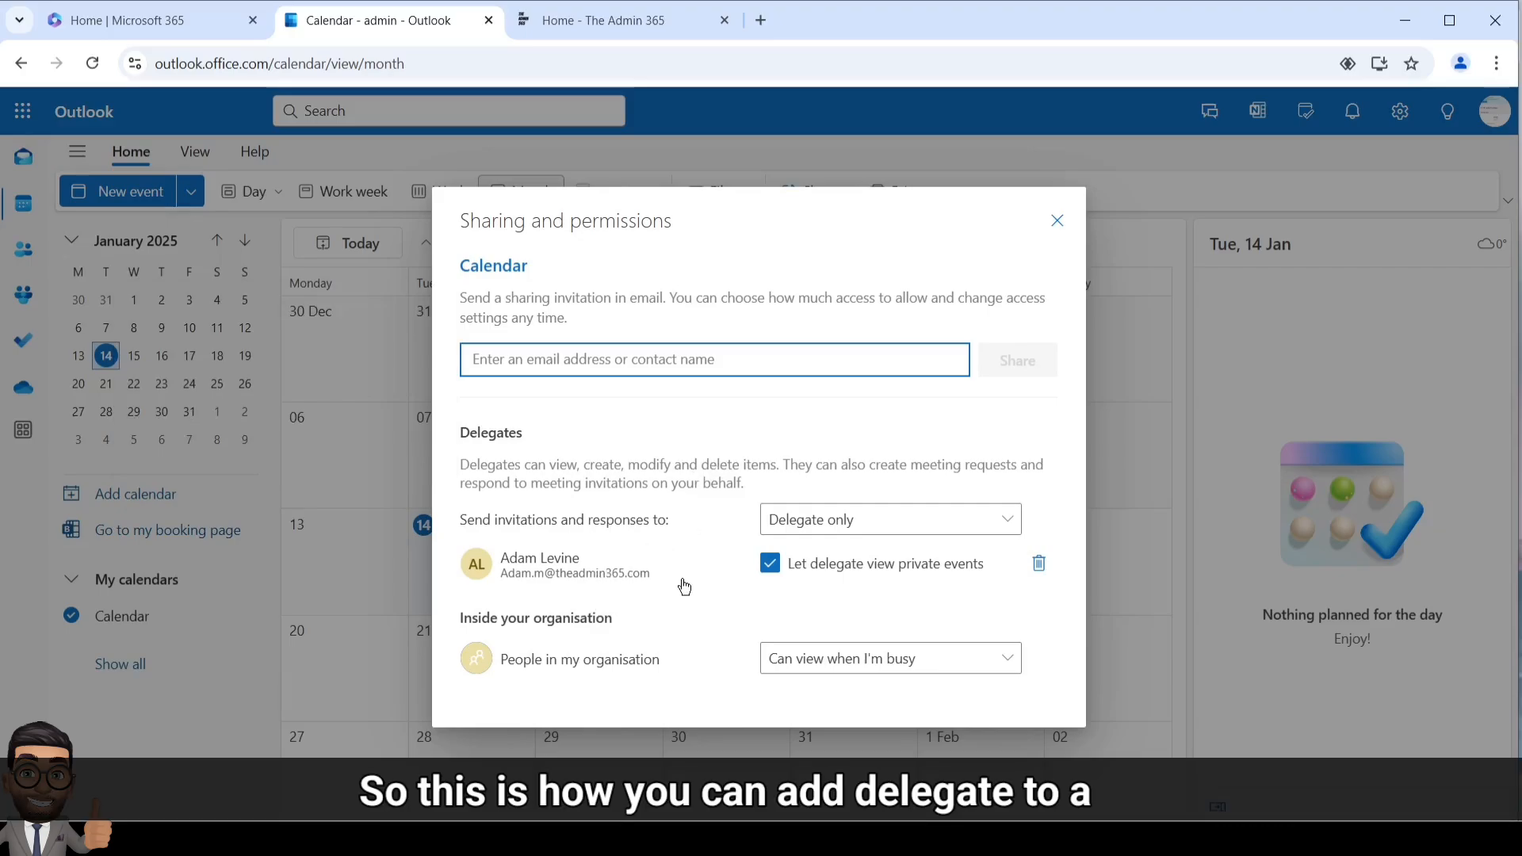
pyautogui.moveTo(723, 466)
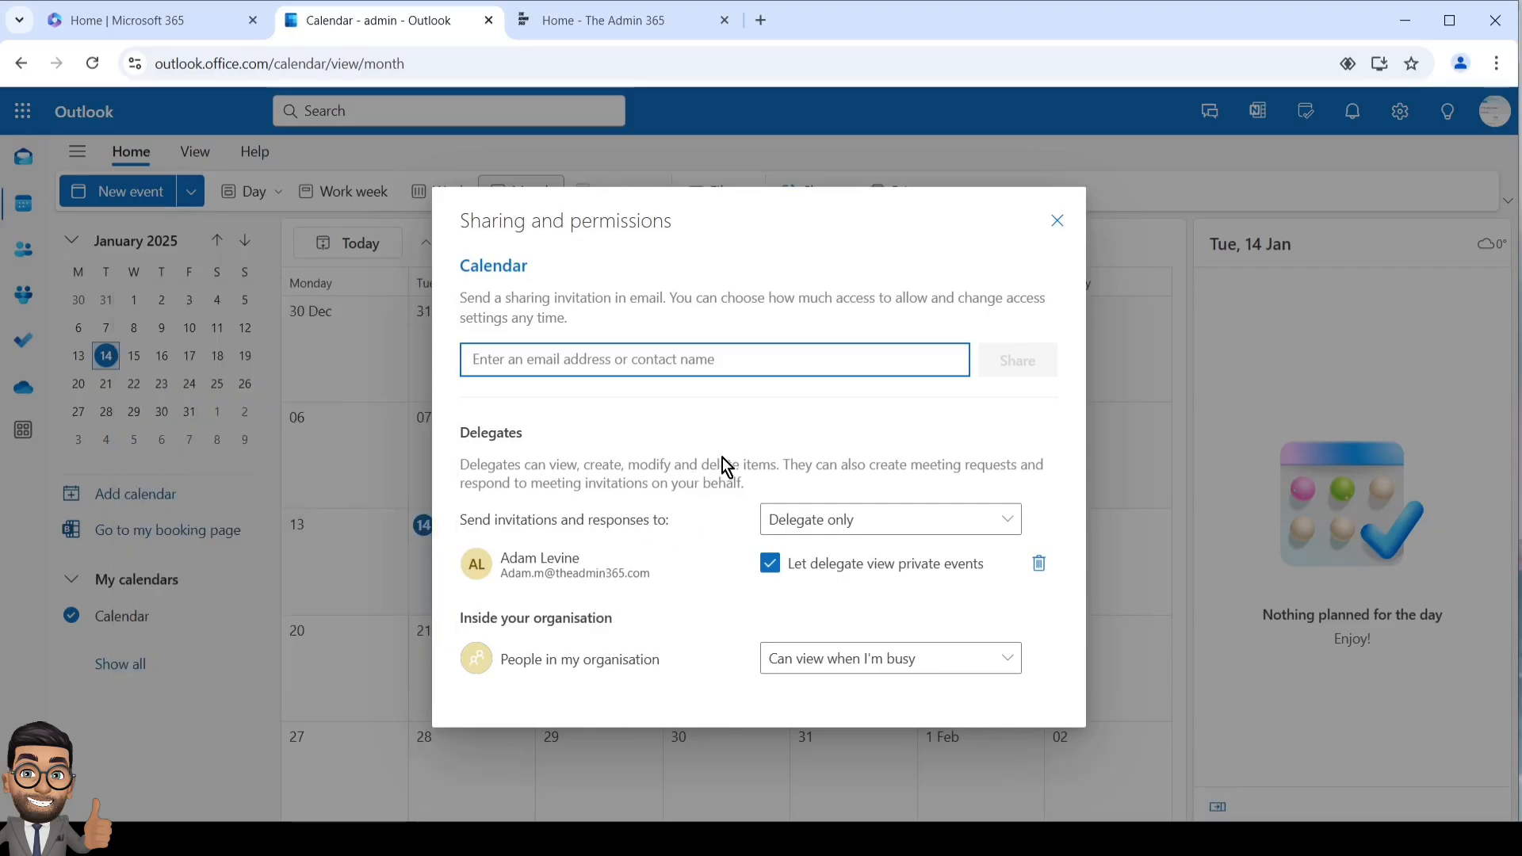